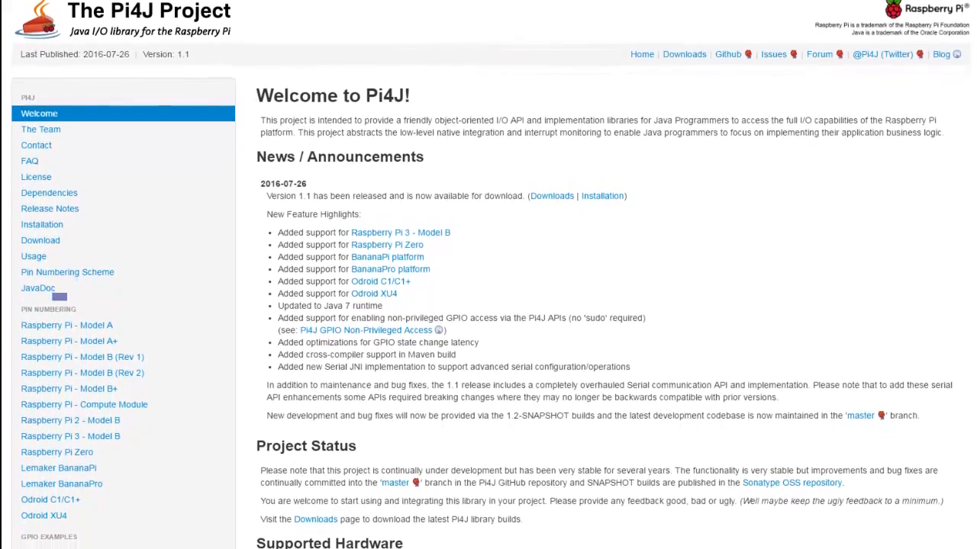
# Scroll down the Pi4J download page and run the search for Pi4j Orange Pi zero schematic
pyautogui.scroll(-3)
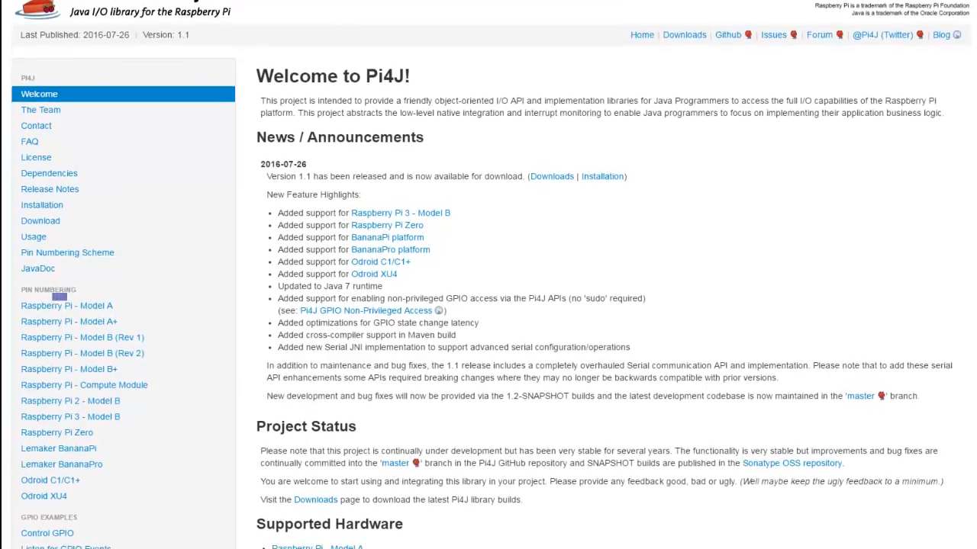
pyautogui.scroll(-3)
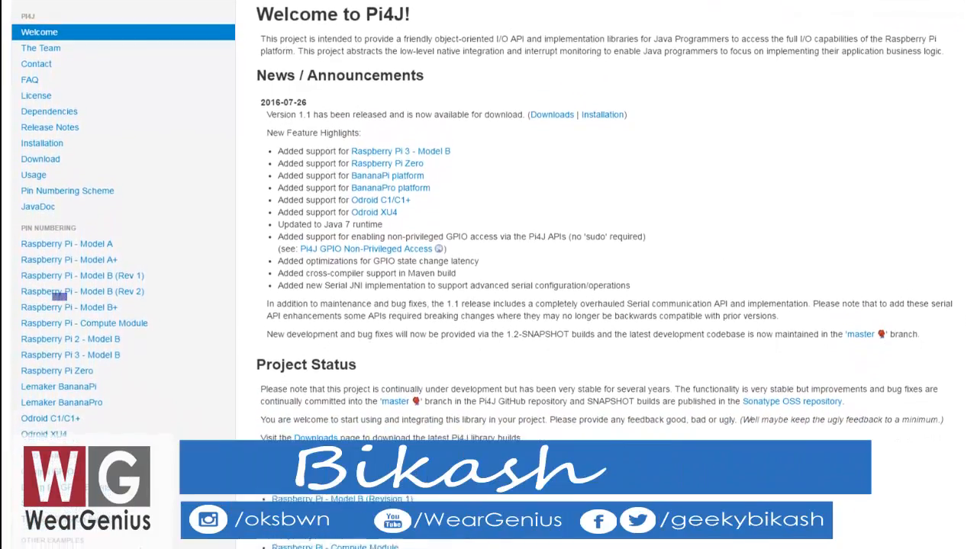
pyautogui.scroll(-3)
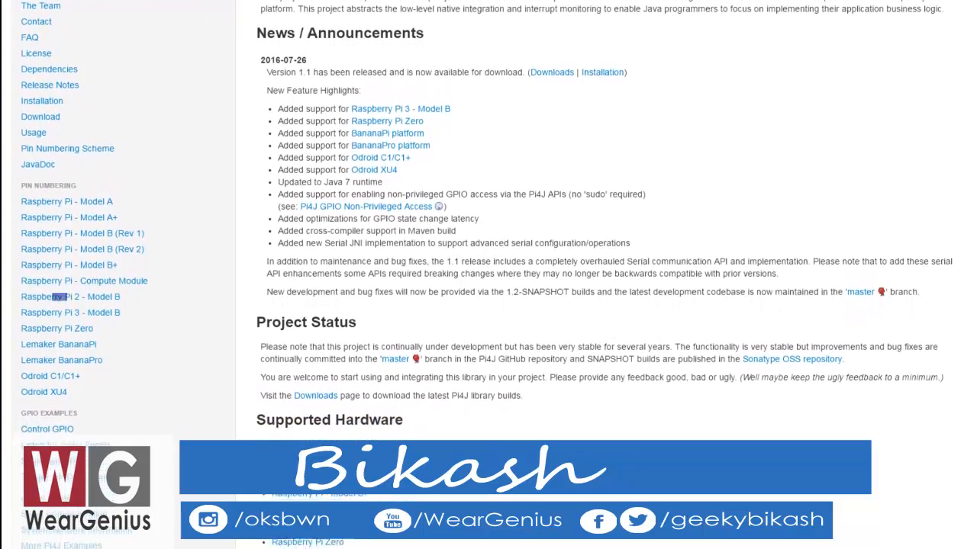
pyautogui.scroll(-3)
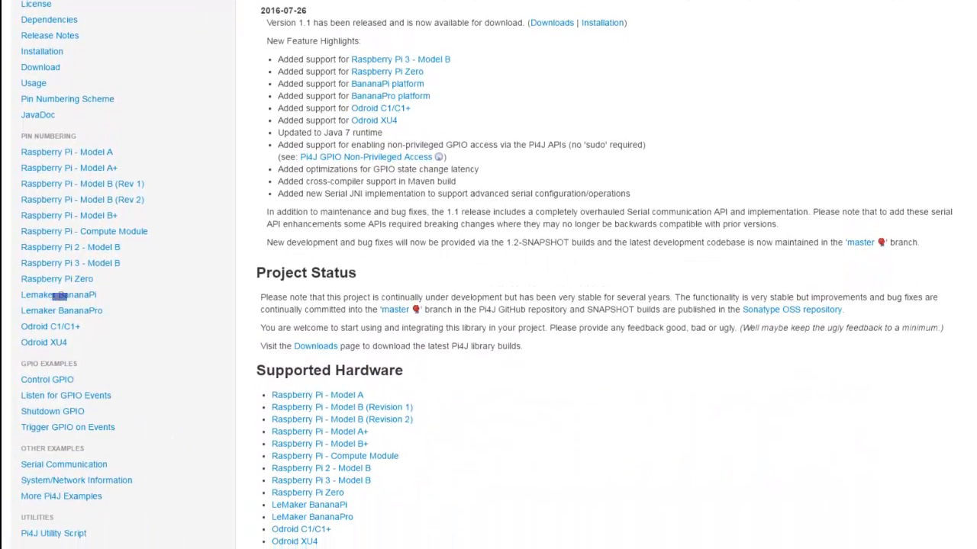
pyautogui.scroll(-3)
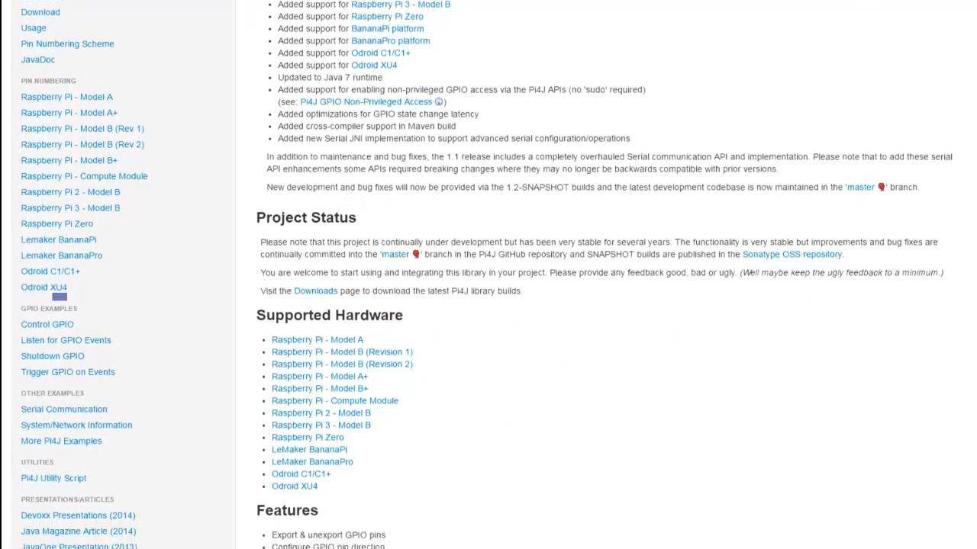
pyautogui.scroll(-3)
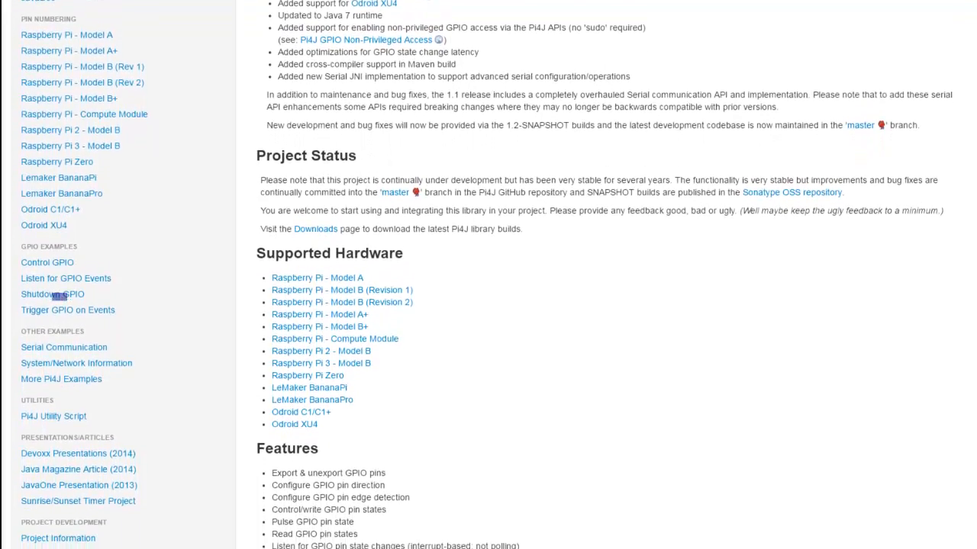
pyautogui.scroll(-3)
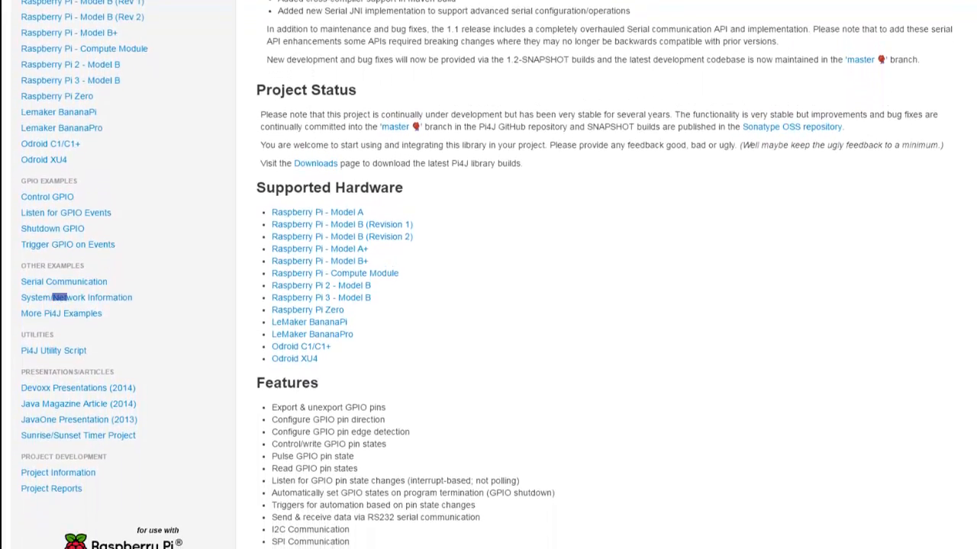
pyautogui.scroll(-3)
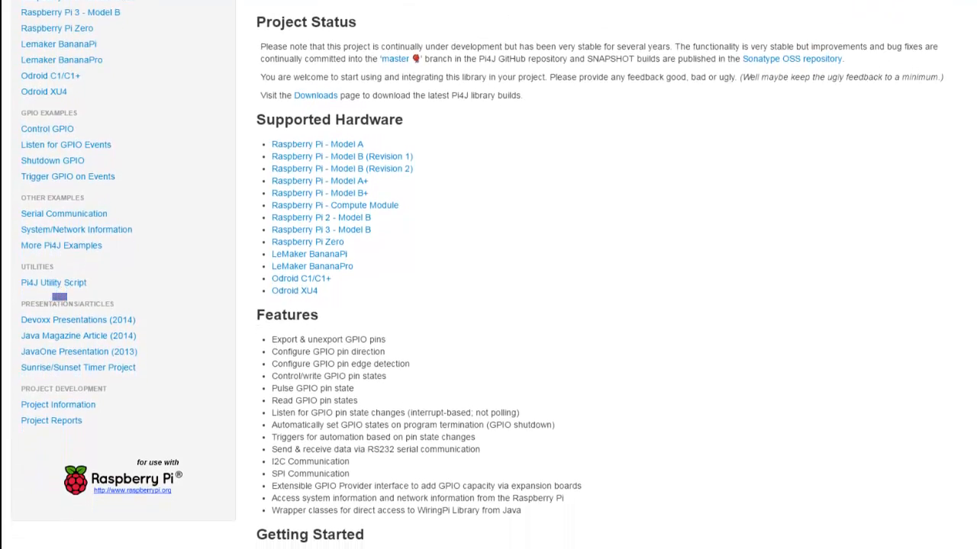
pyautogui.scroll(-3)
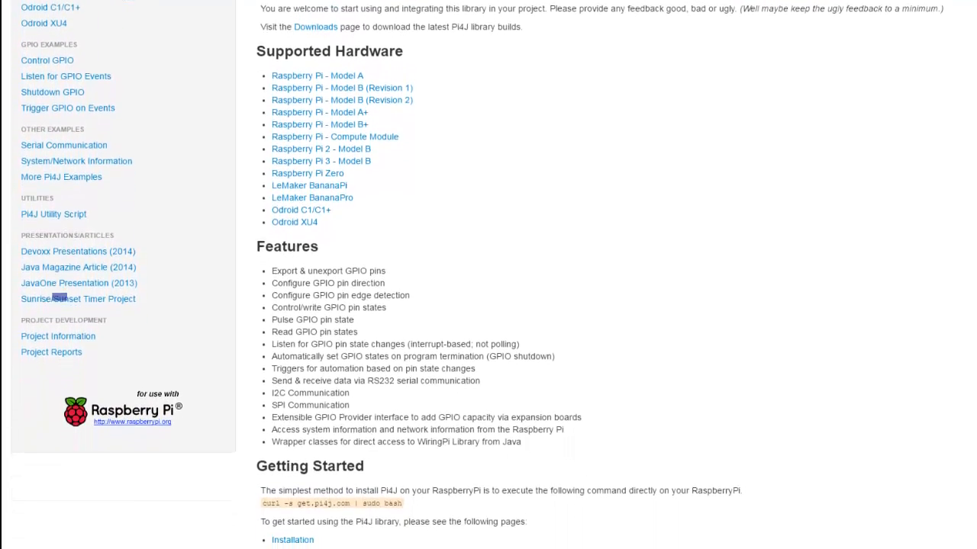
pyautogui.scroll(-3)
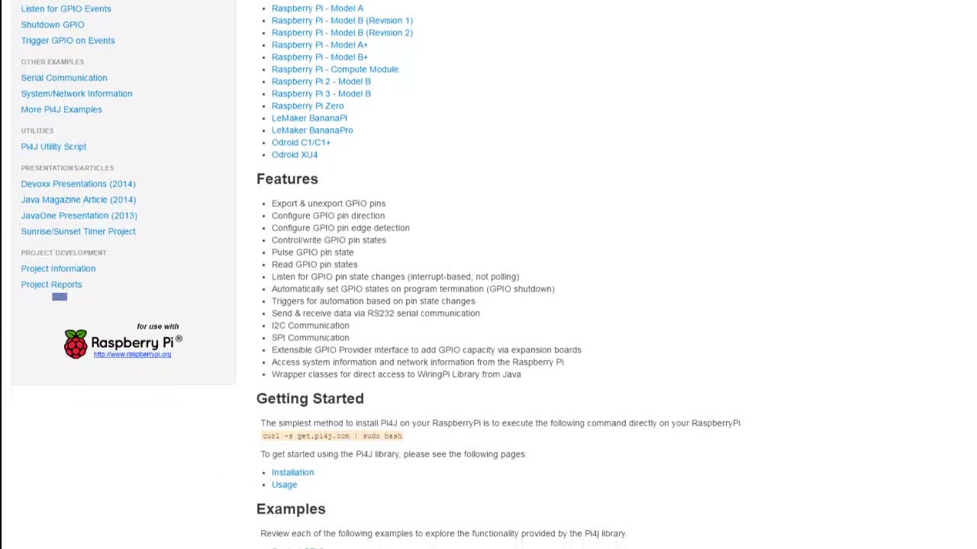
pyautogui.scroll(-3)
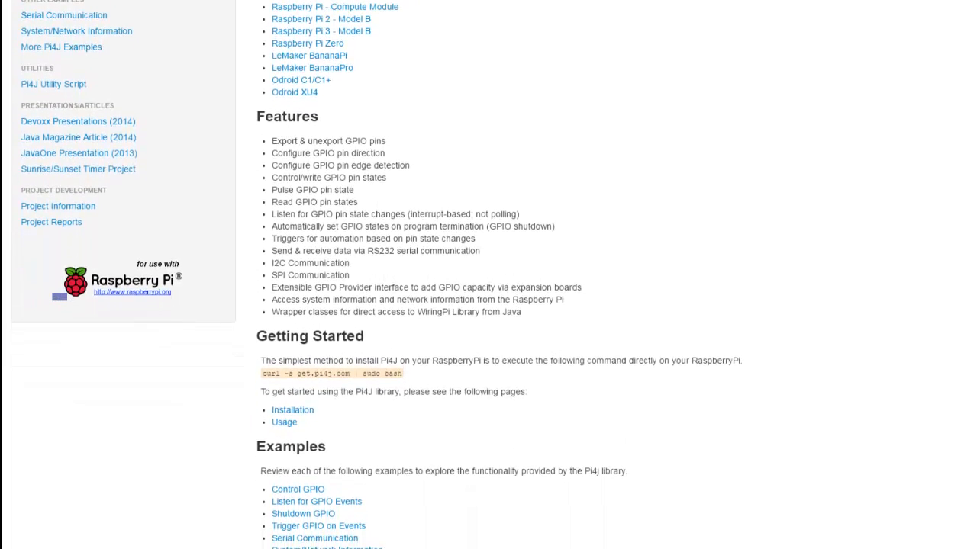
pyautogui.scroll(-3)
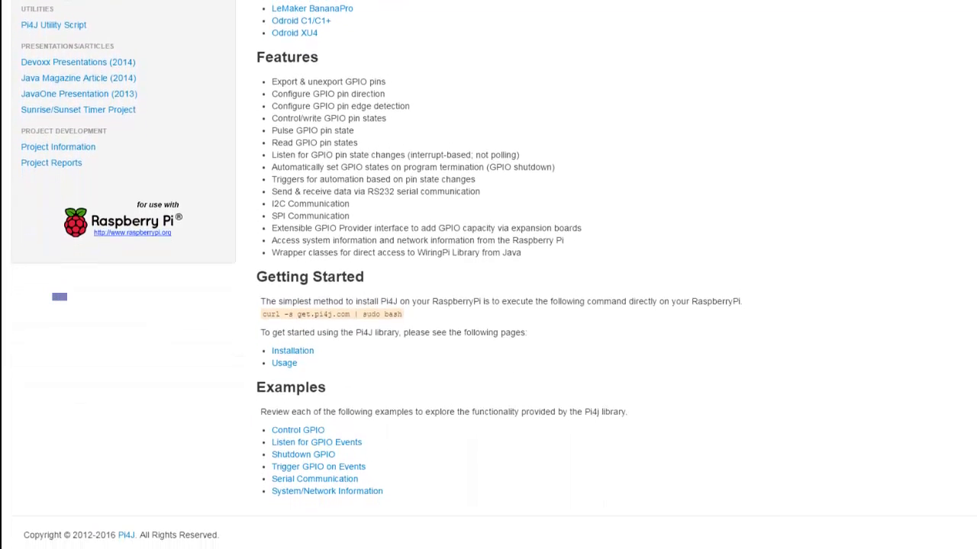
pyautogui.scroll(-3)
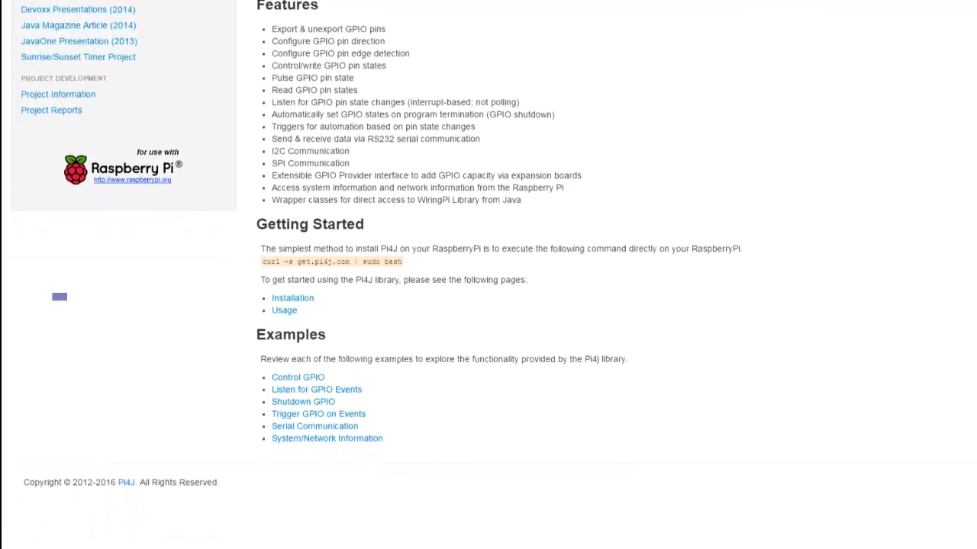
pyautogui.scroll(-3)
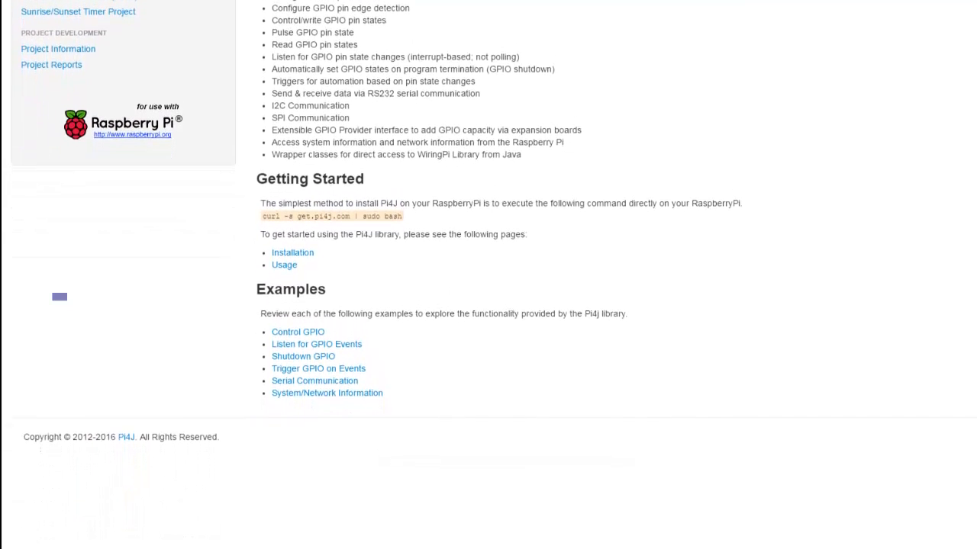
pyautogui.scroll(-3)
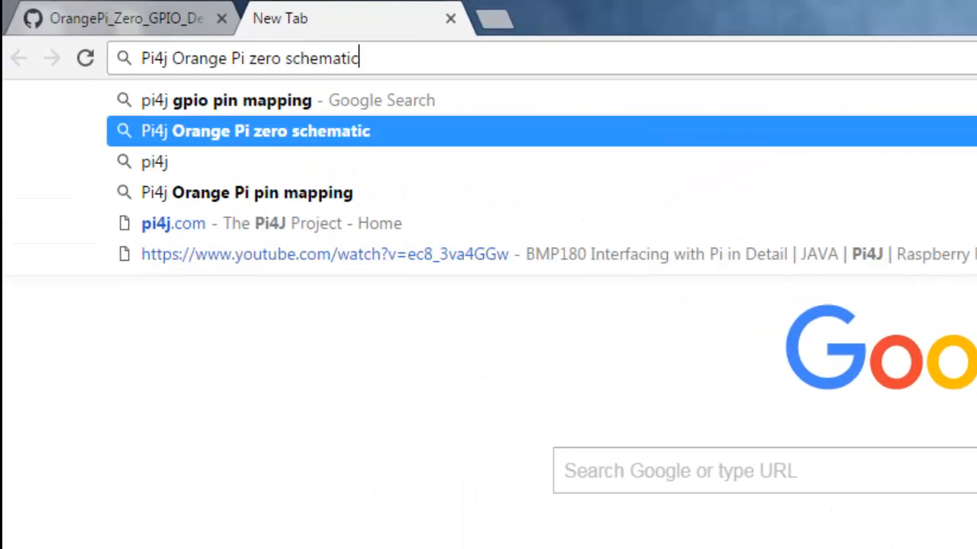
pyautogui.click(173, 223)
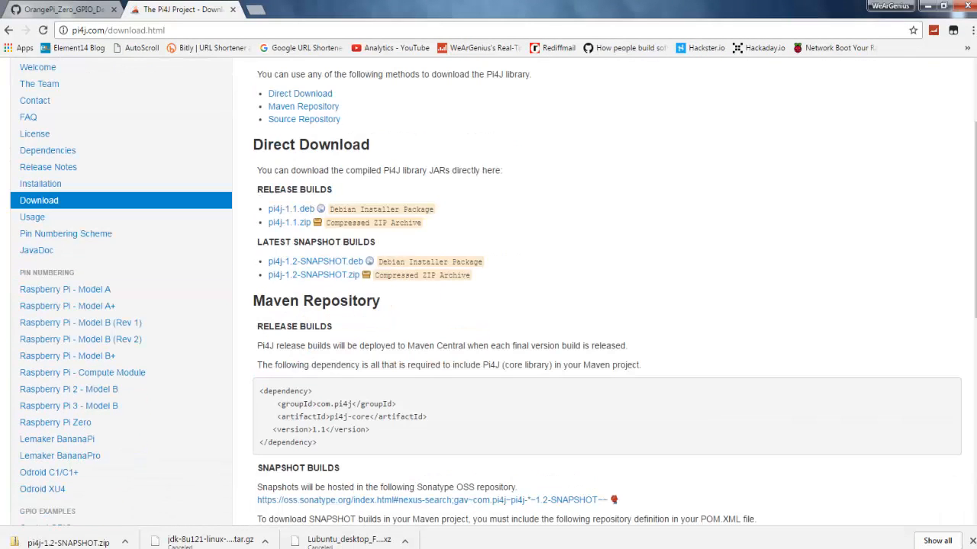
pyautogui.moveTo(312, 275)
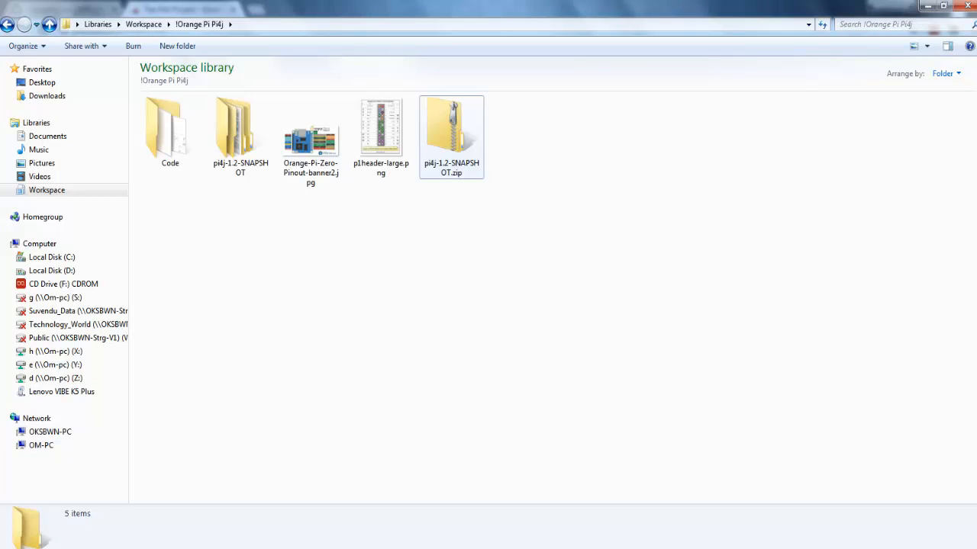
pyautogui.rightClick(451, 130)
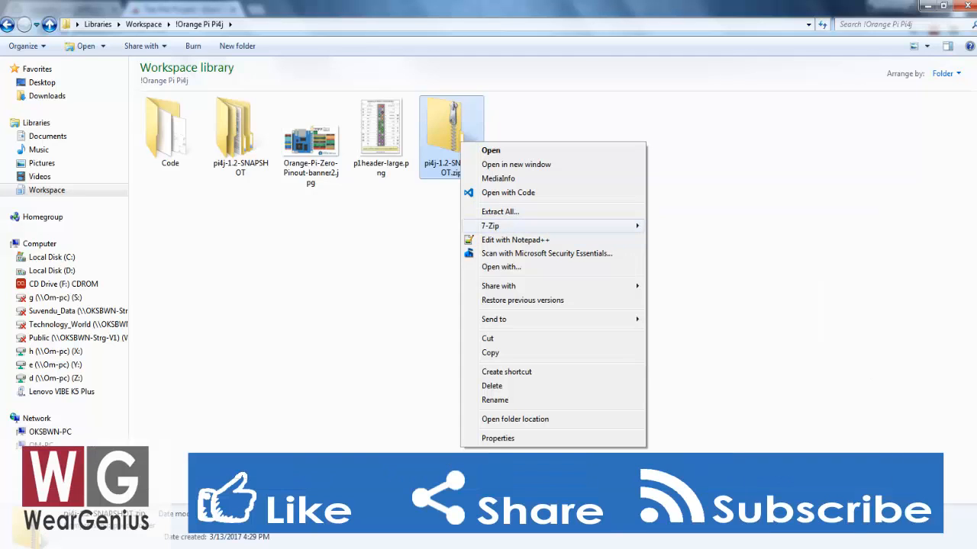
pyautogui.moveTo(490, 226)
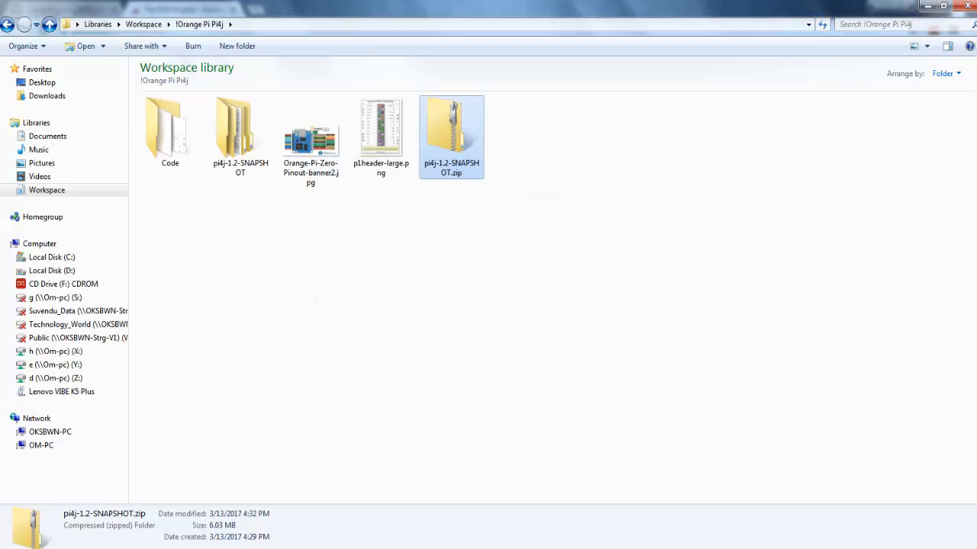
# Browse into the nested pi4j-1.2-SNAPSHOT folders and look at the examples folder
pyautogui.doubleClick(241, 129)
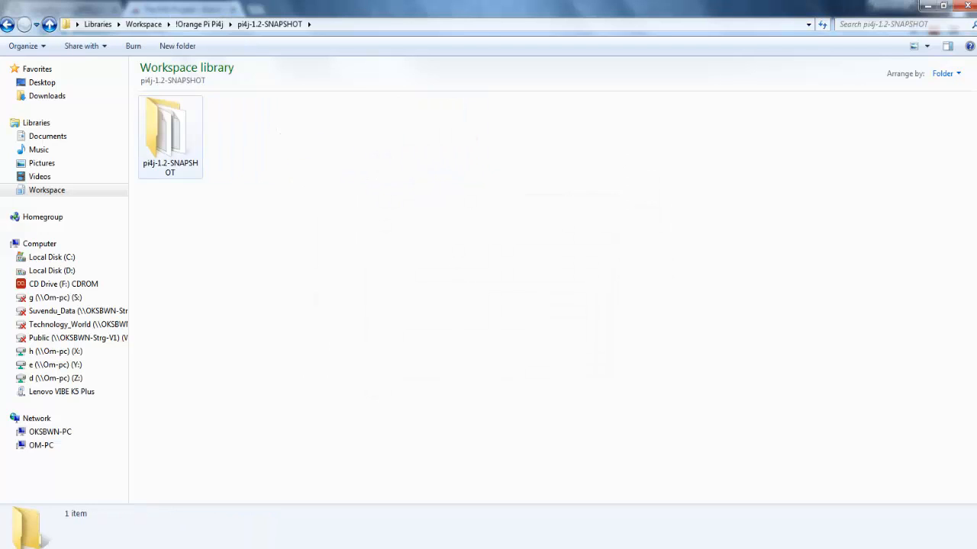
pyautogui.doubleClick(169, 135)
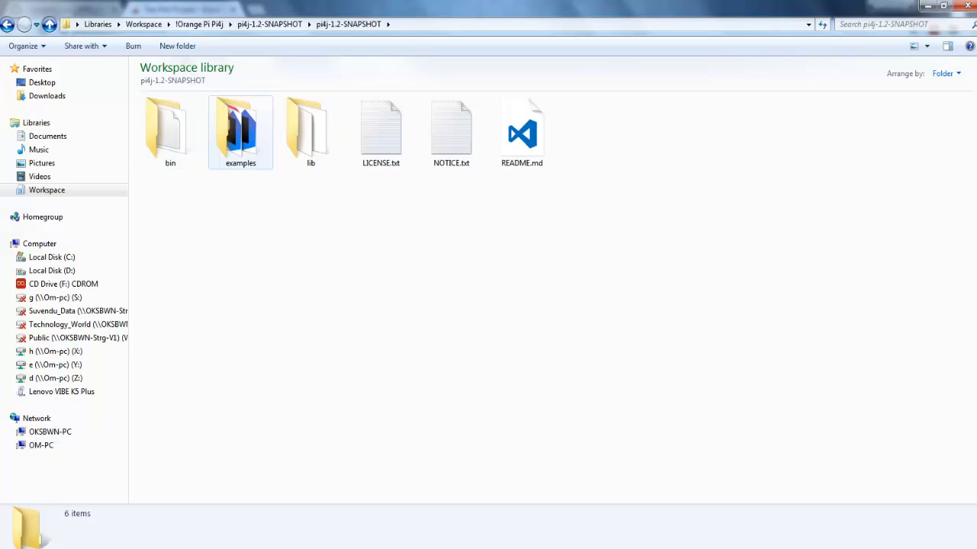
pyautogui.doubleClick(241, 125)
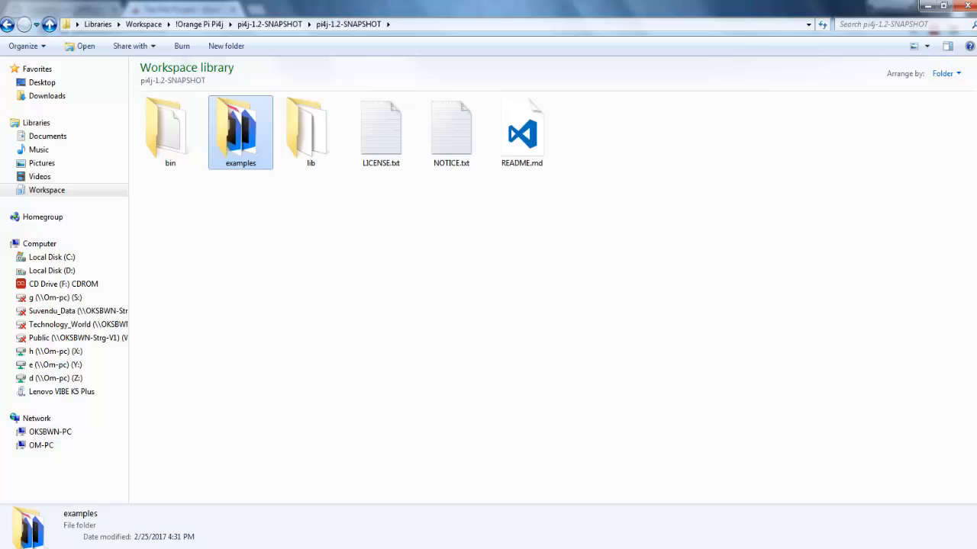
pyautogui.click(311, 129)
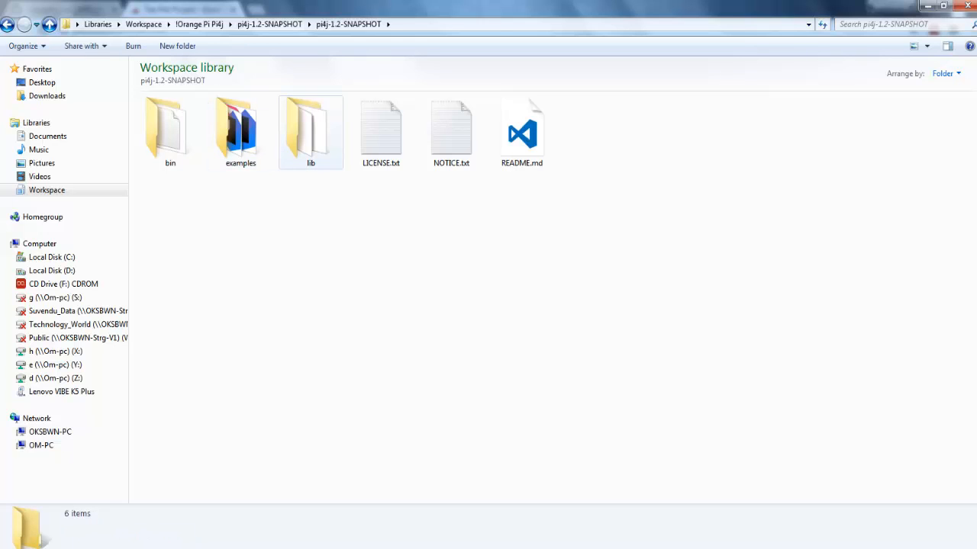
# Enter the lib folder to view the Pi4J jar files, then return to Eclipse
pyautogui.click(311, 130)
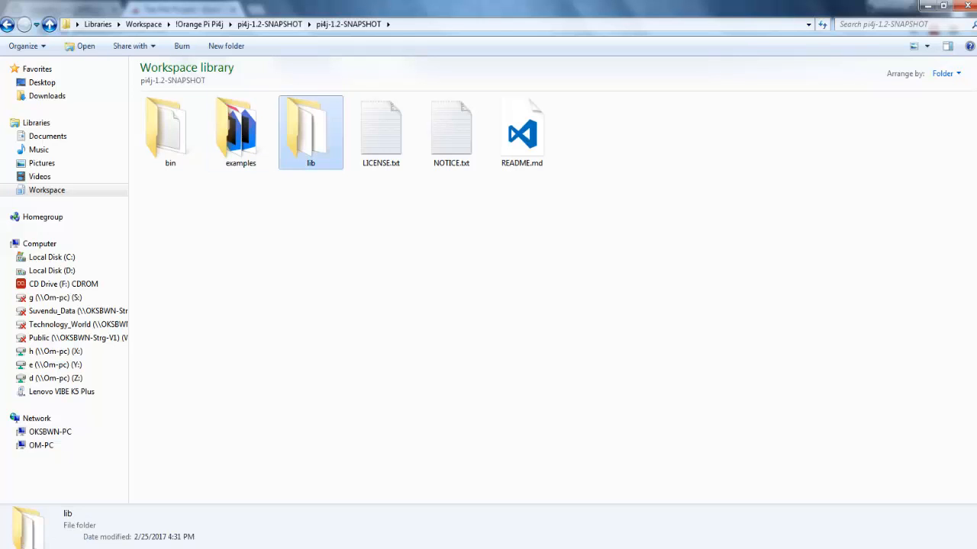
pyautogui.doubleClick(311, 125)
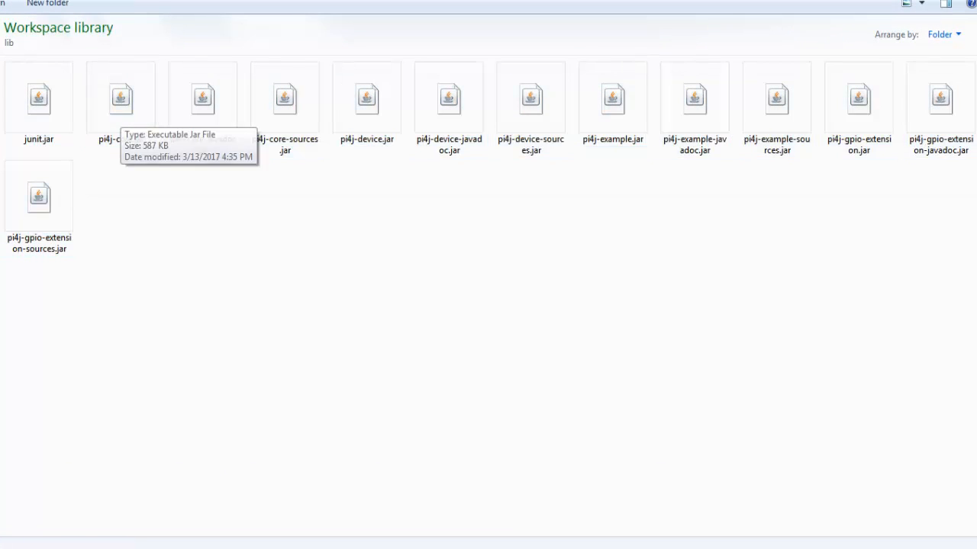
pyautogui.click(120, 98)
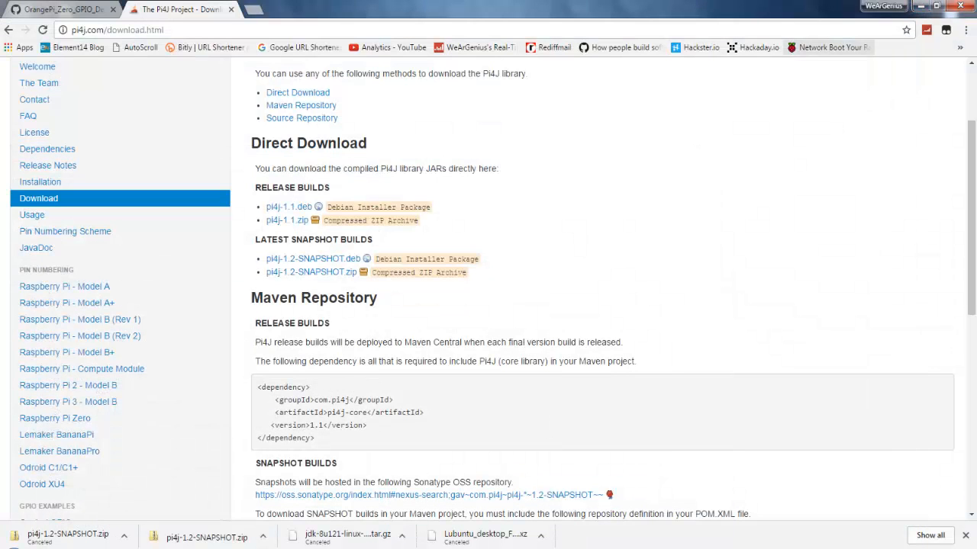
pyautogui.click(931, 6)
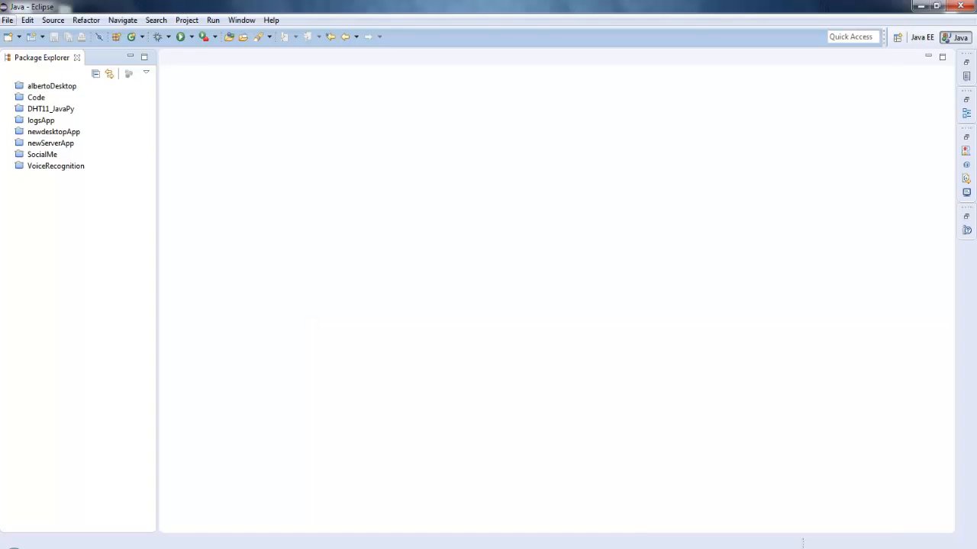
# Start a new Java project named OPI_Zero_GPIO_Demo using the default jre1.8.0_66 runtime
pyautogui.click(6, 20)
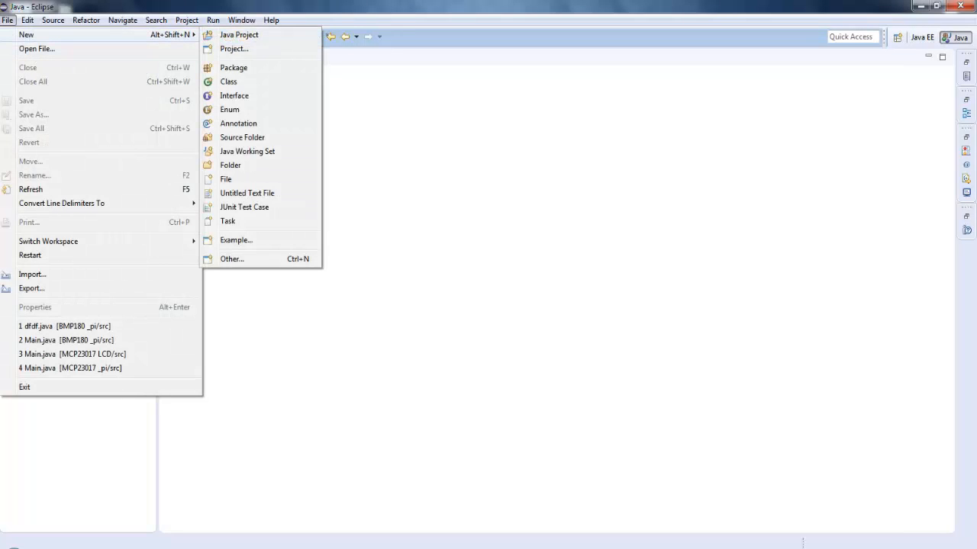
pyautogui.click(238, 34)
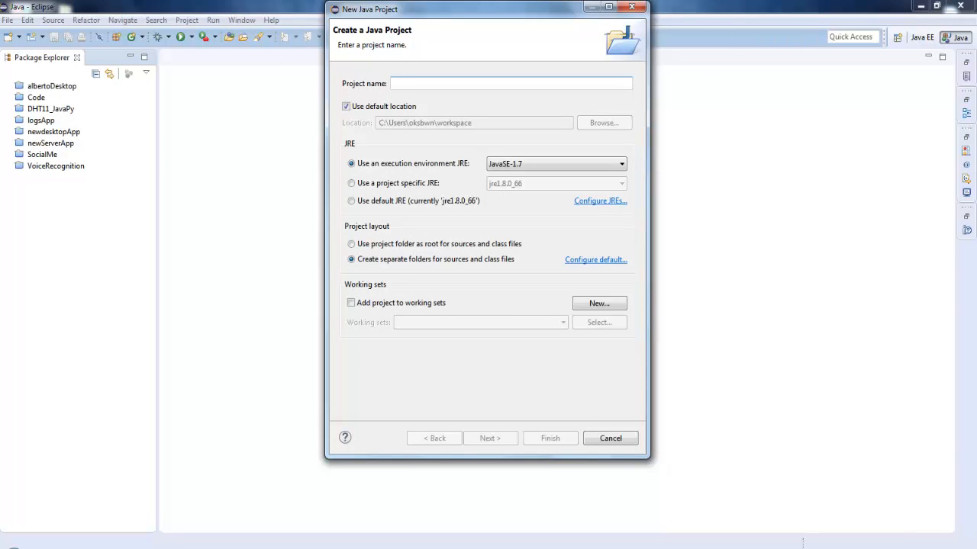
pyautogui.write('PI_Zero')
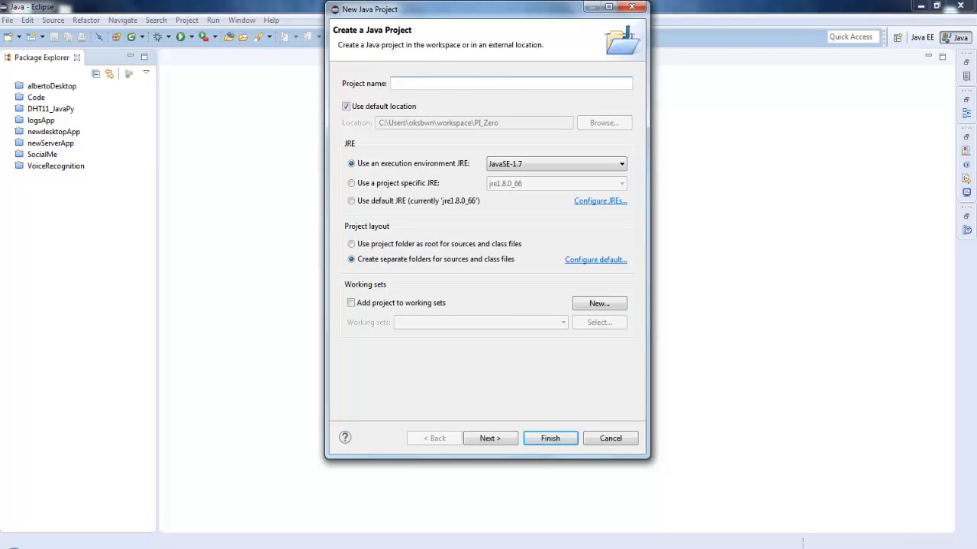
pyautogui.write('OPI_Zero')
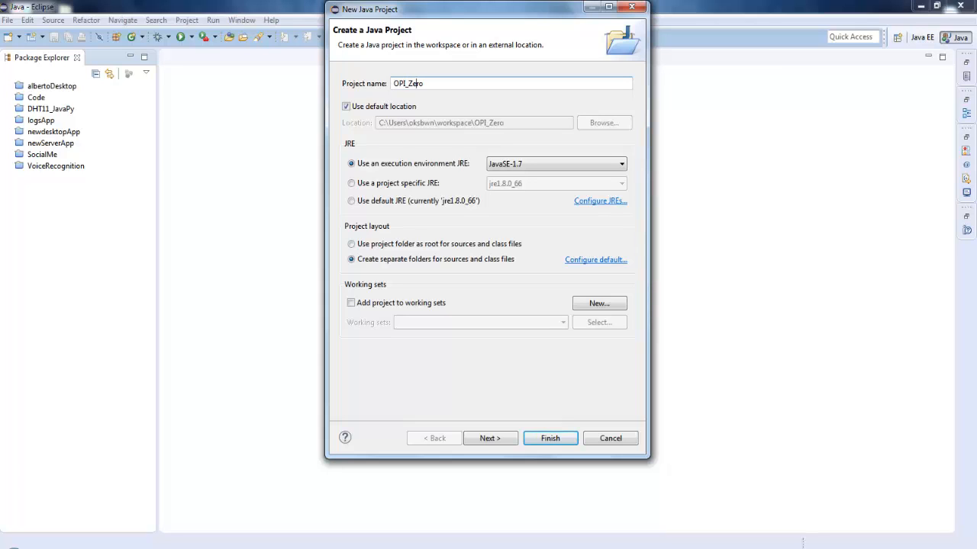
pyautogui.write('_G')
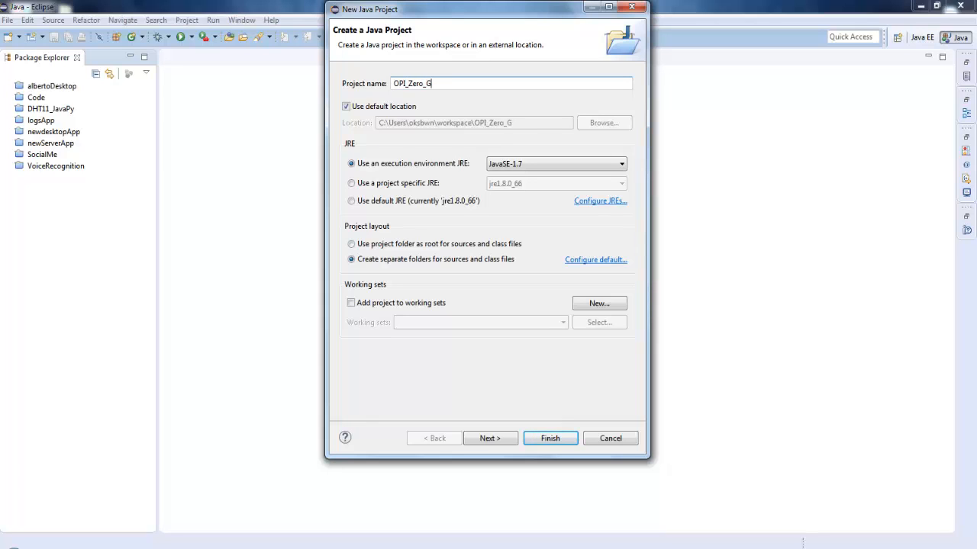
pyautogui.write('PIO_')
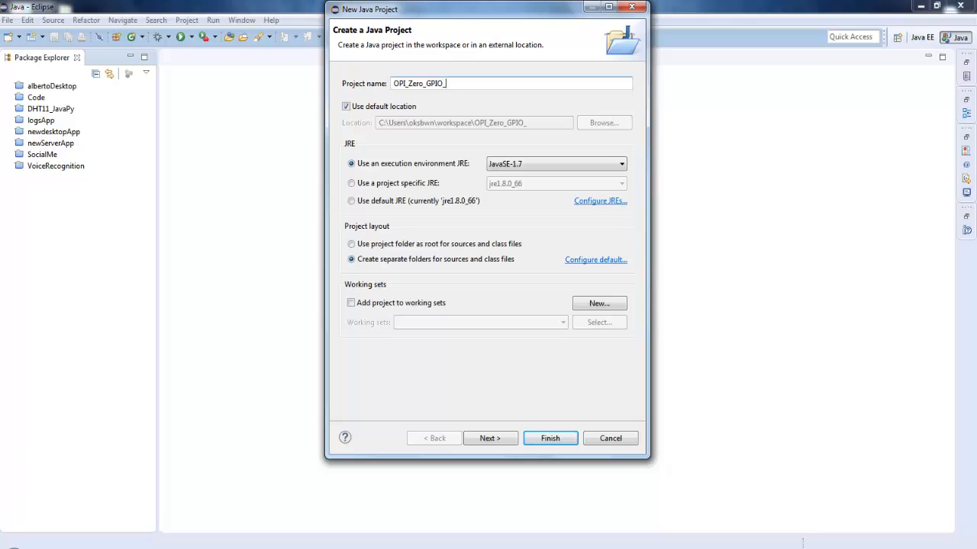
pyautogui.write('Dem')
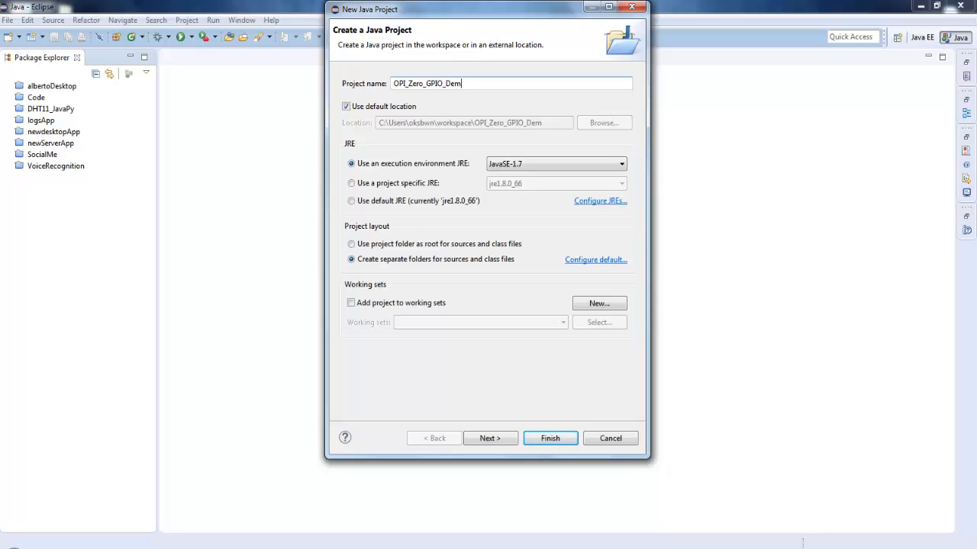
pyautogui.write('o')
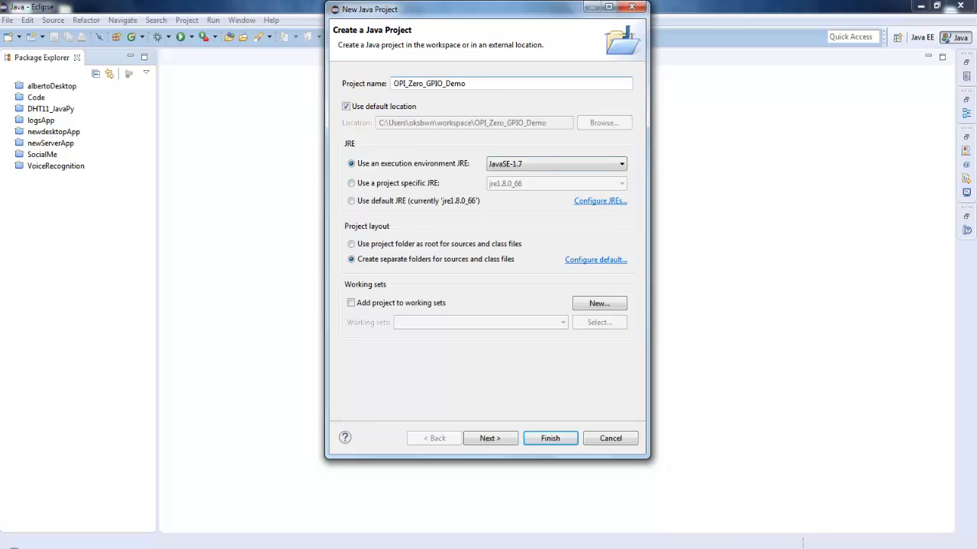
pyautogui.click(351, 202)
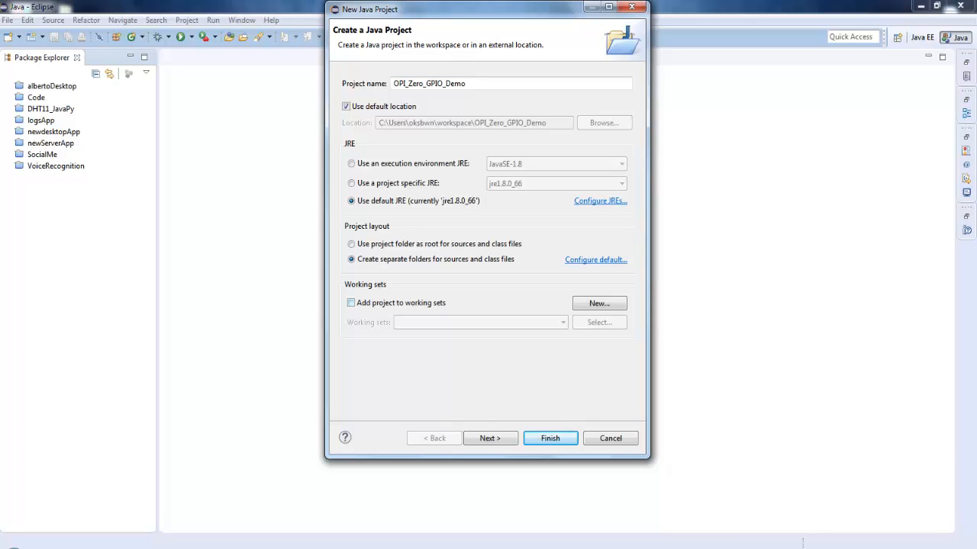
# Finish creating the project and bring up its Configure Build Path settings
pyautogui.click(549, 438)
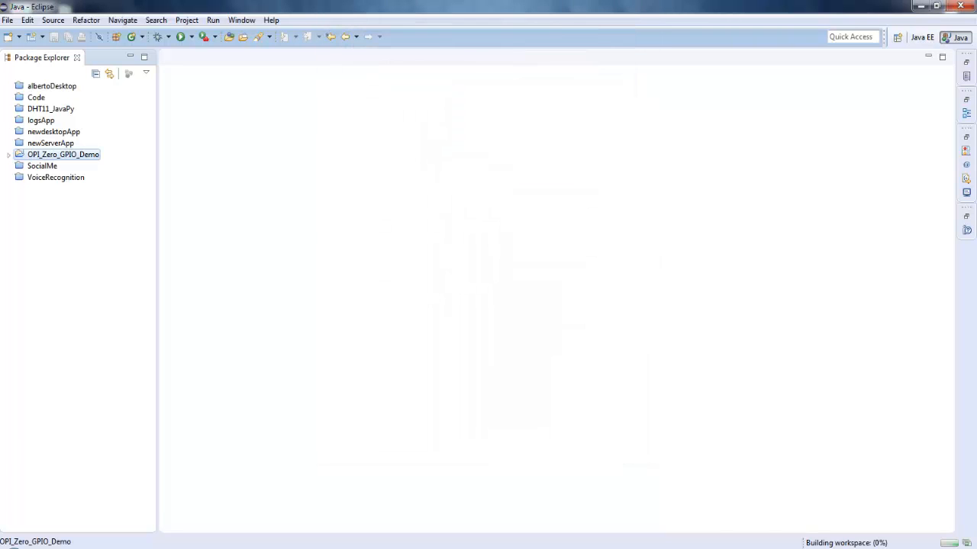
pyautogui.click(9, 155)
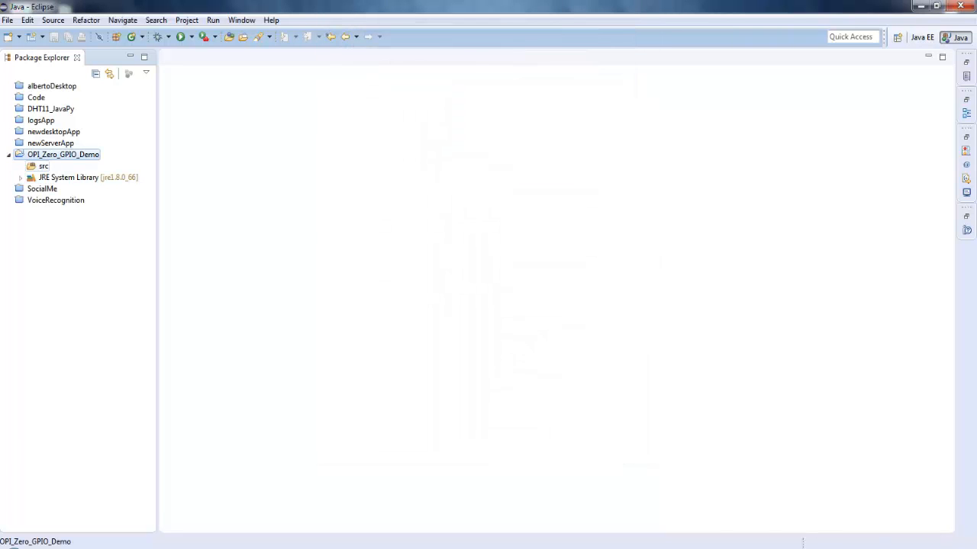
pyautogui.rightClick(64, 154)
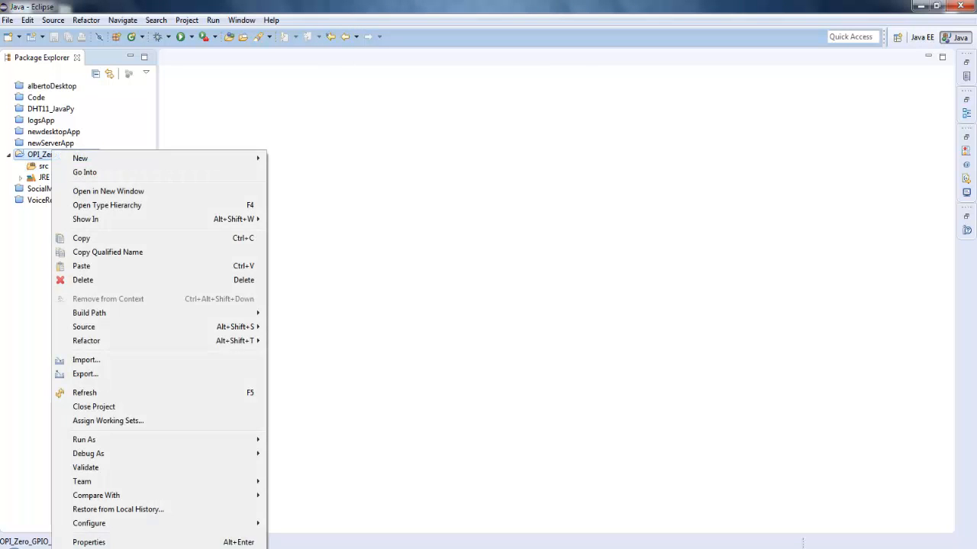
pyautogui.moveTo(89, 313)
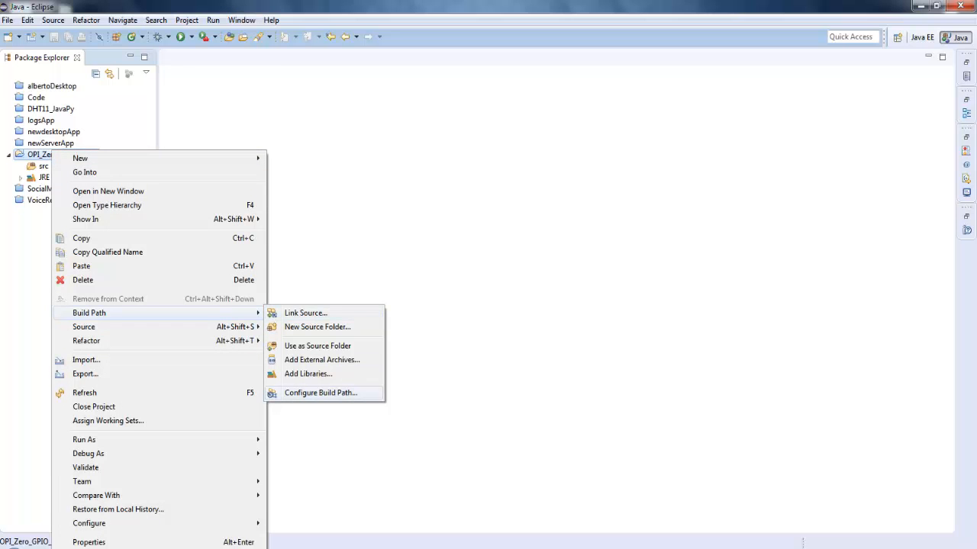
pyautogui.click(321, 392)
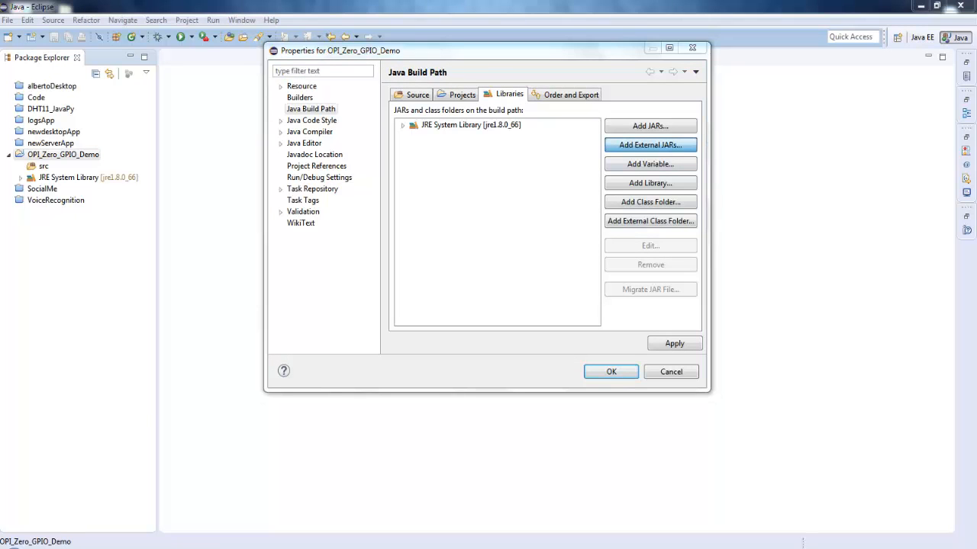
# Add pi4j-core.jar as an external JAR on the project's build path and apply
pyautogui.click(650, 145)
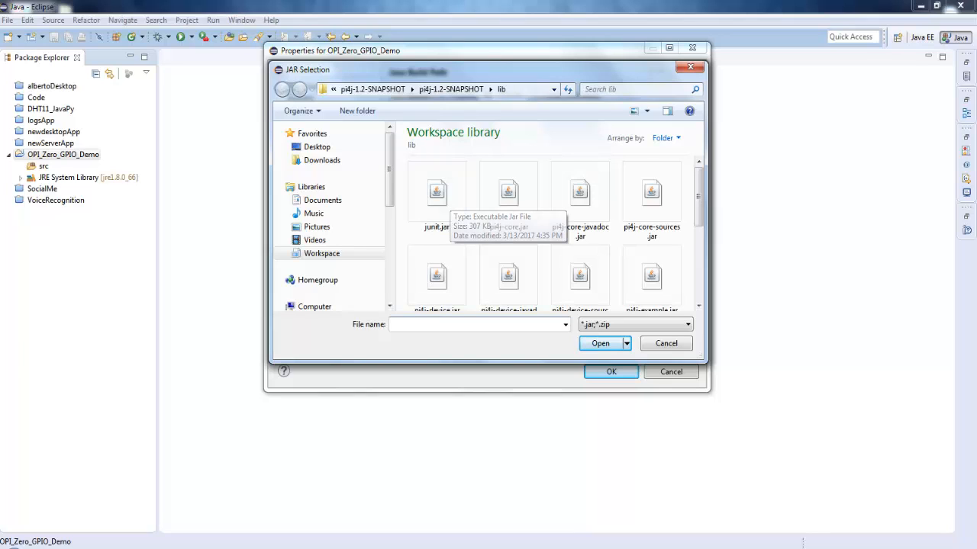
pyautogui.click(508, 195)
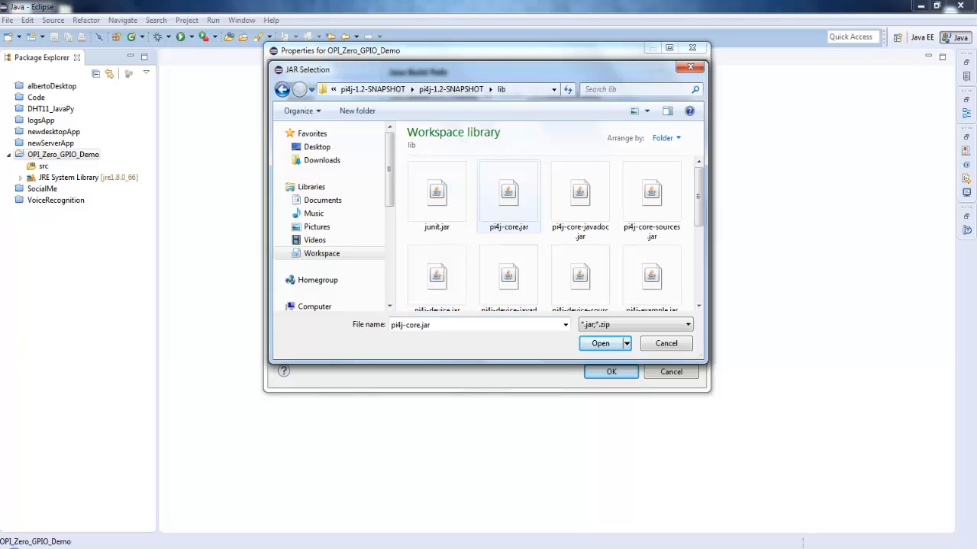
pyautogui.click(508, 193)
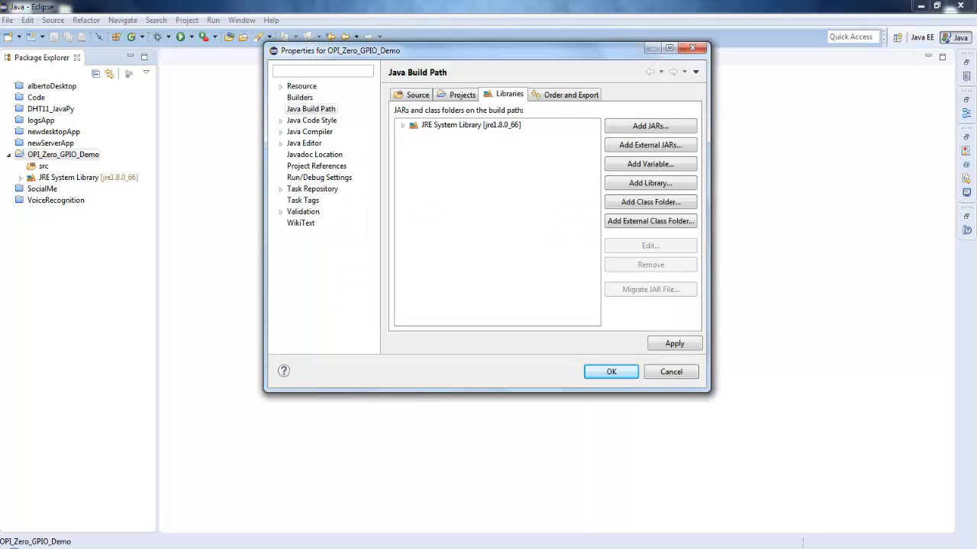
pyautogui.click(610, 372)
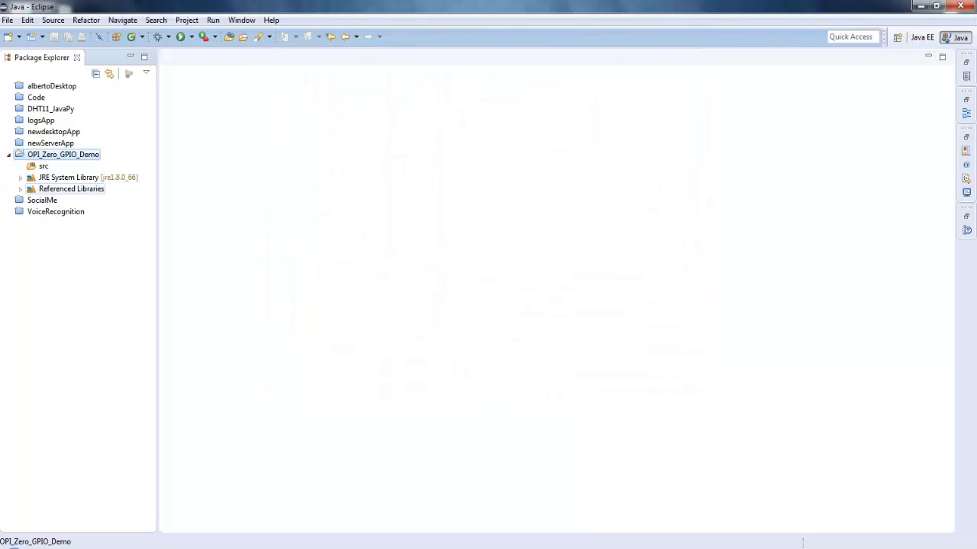
# Create a class MainClass in src with a public static void main stub
pyautogui.rightClick(43, 165)
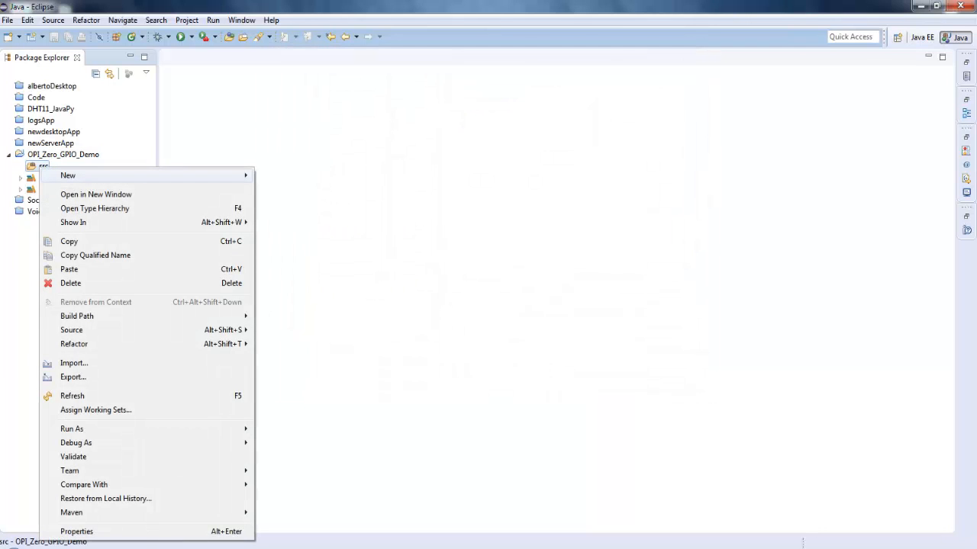
pyautogui.click(67, 176)
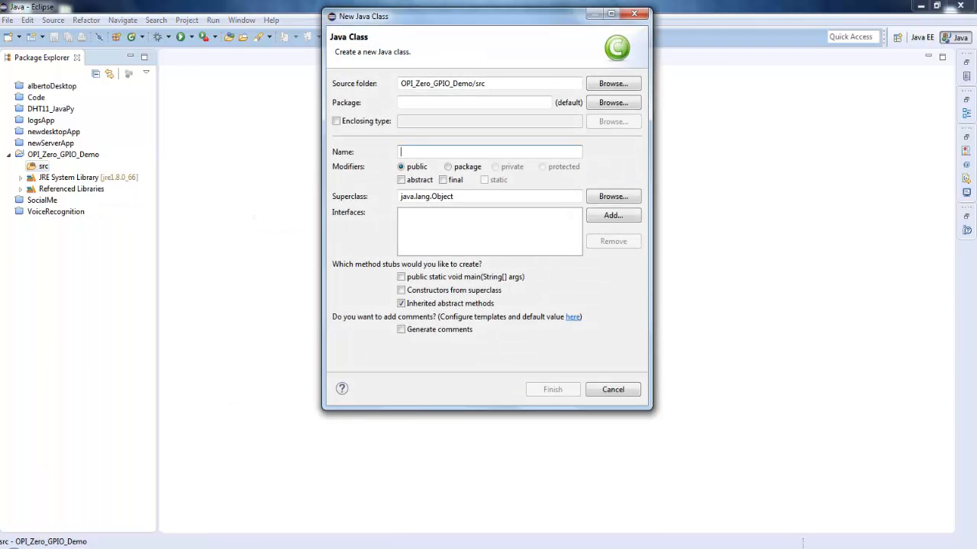
pyautogui.write('Main')
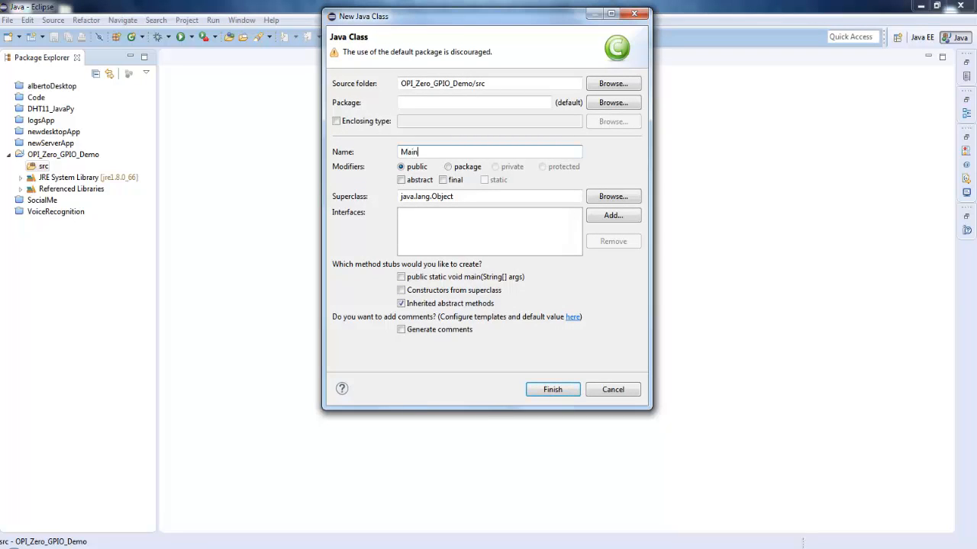
pyautogui.write('Class')
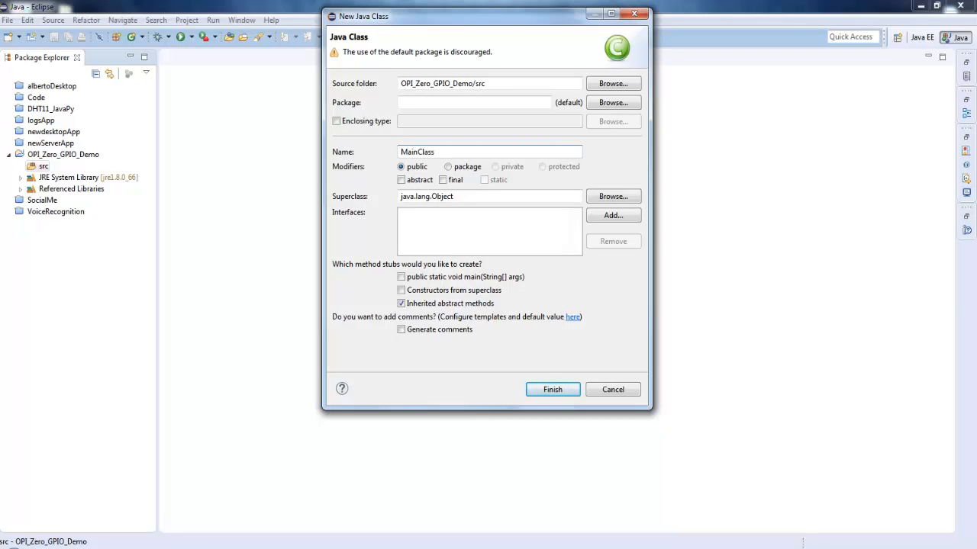
pyautogui.click(400, 278)
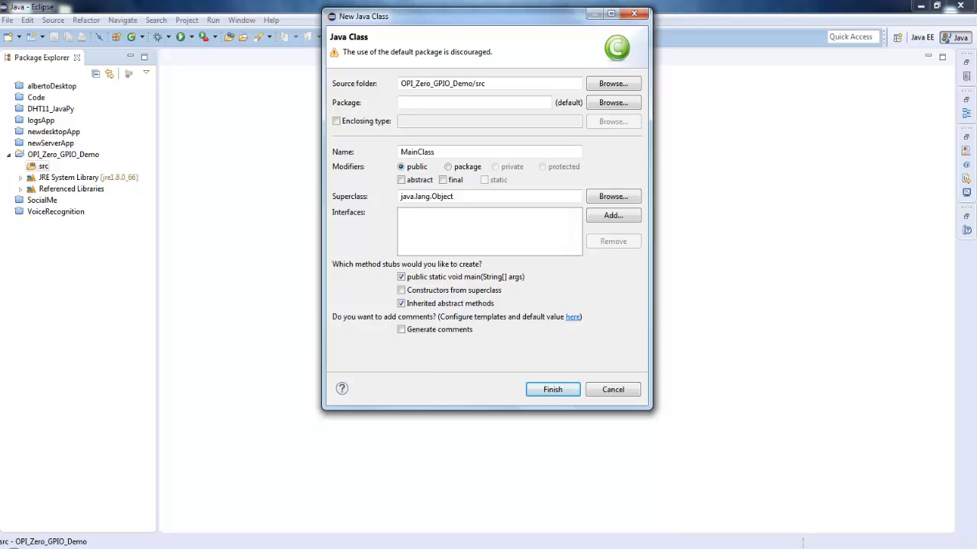
pyautogui.click(553, 389)
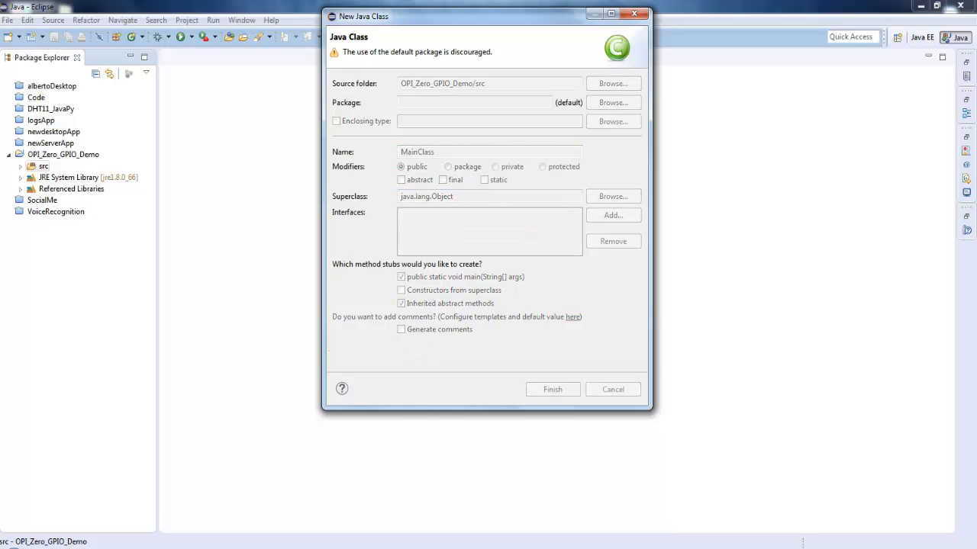
pyautogui.click(553, 389)
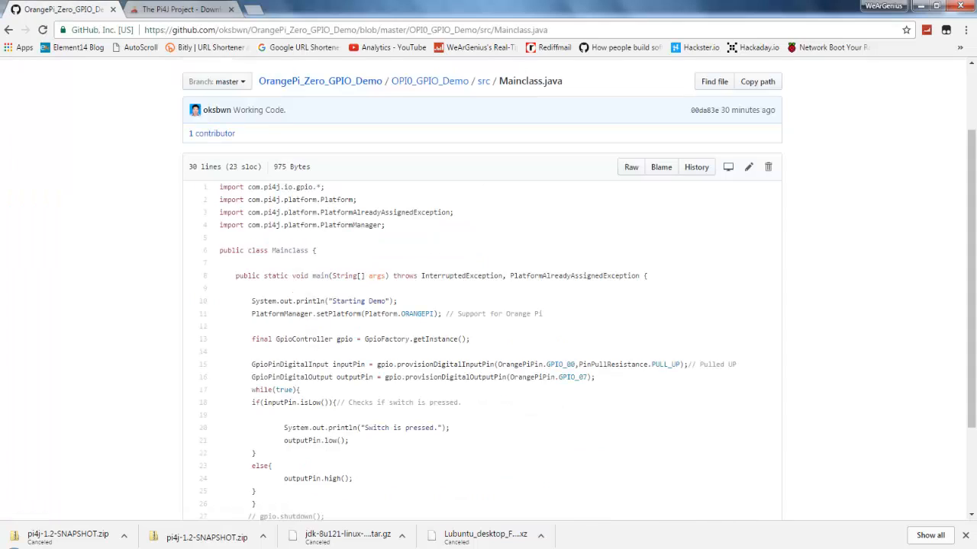
# Scroll through Mainclass.java in the OrangePi_Zero_GPIO_Demo GitHub repository
pyautogui.scroll(-3)
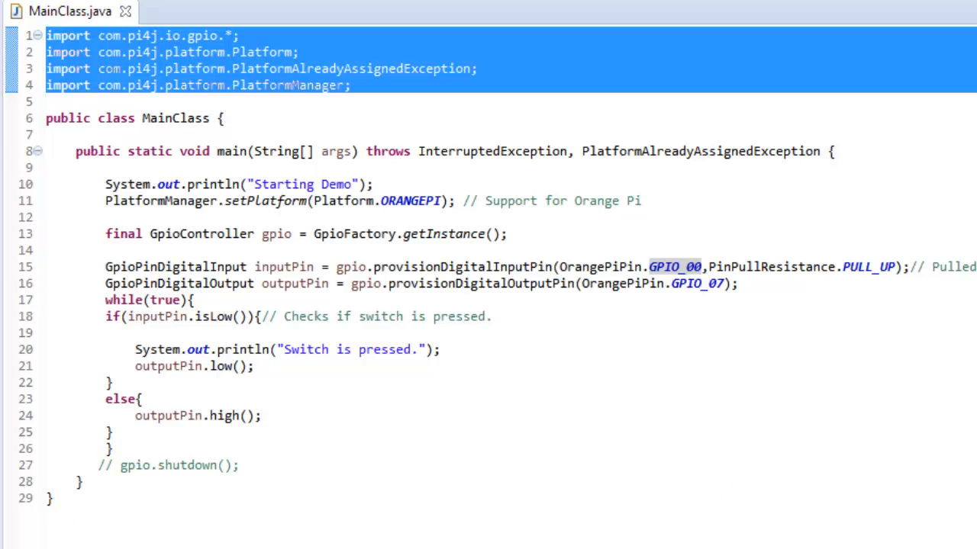
# Highlight the MainClass name and the Starting Demo print line while walking through the code
pyautogui.click(155, 119)
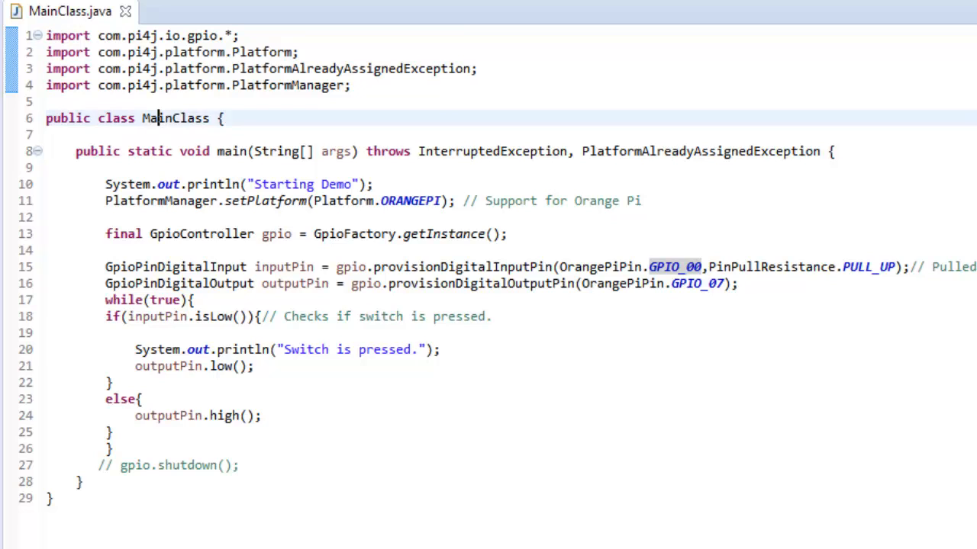
pyautogui.doubleClick(174, 119)
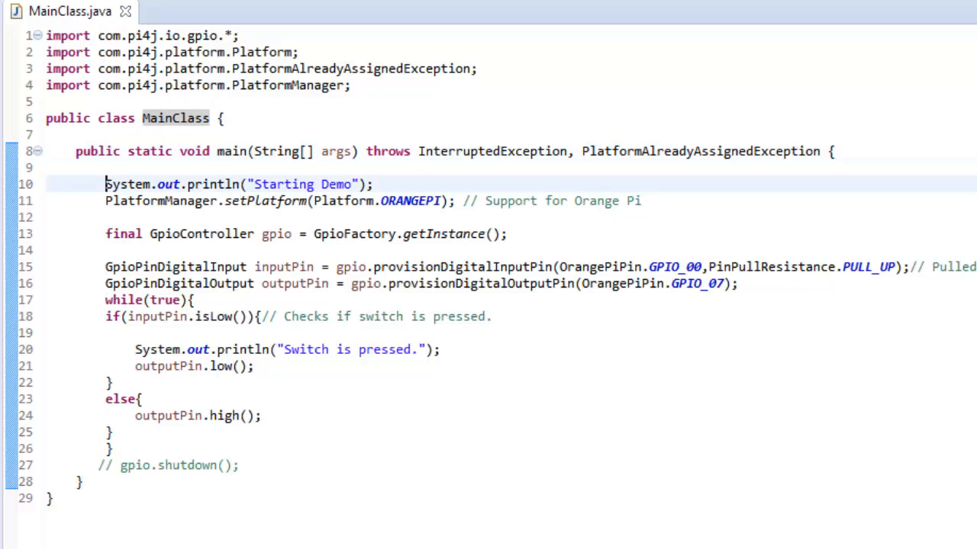
pyautogui.tripleClick(237, 183)
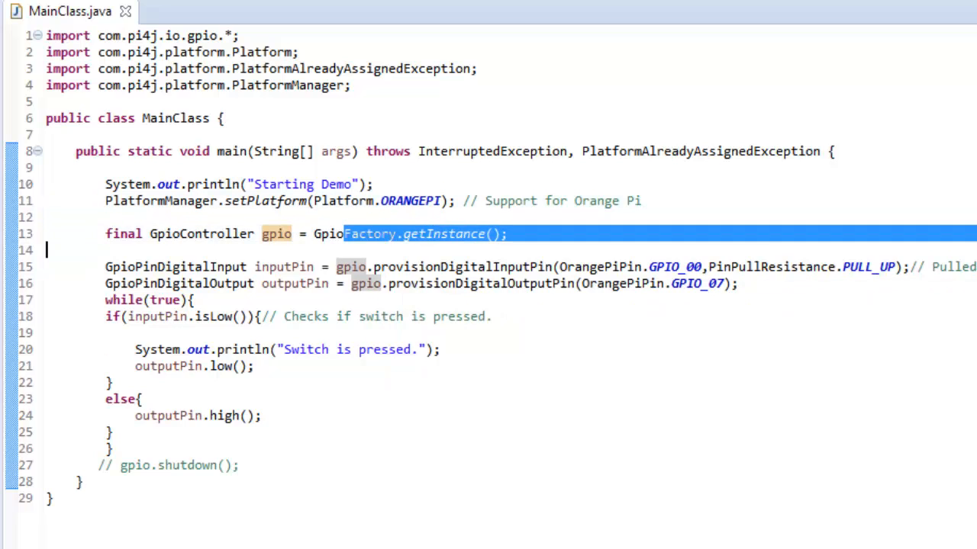
pyautogui.doubleClick(275, 234)
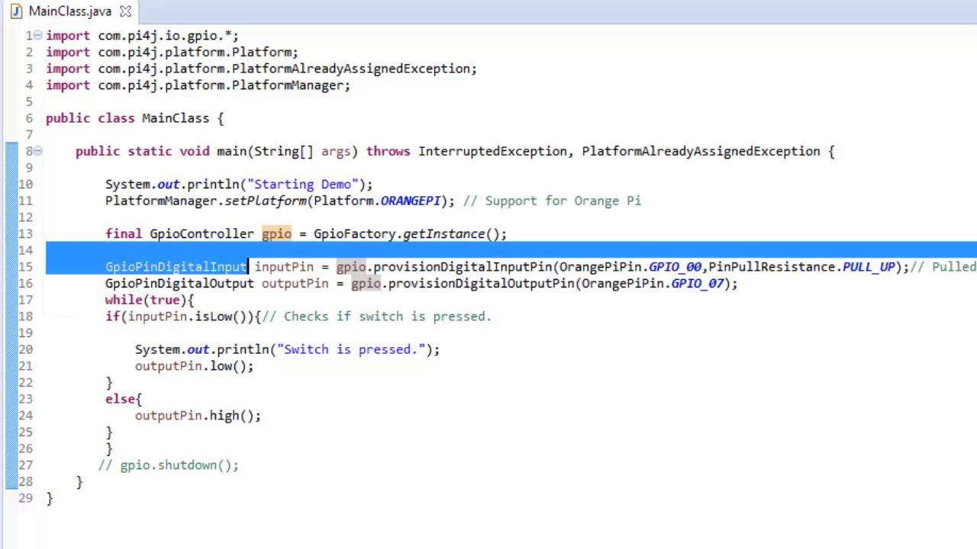
pyautogui.click(302, 282)
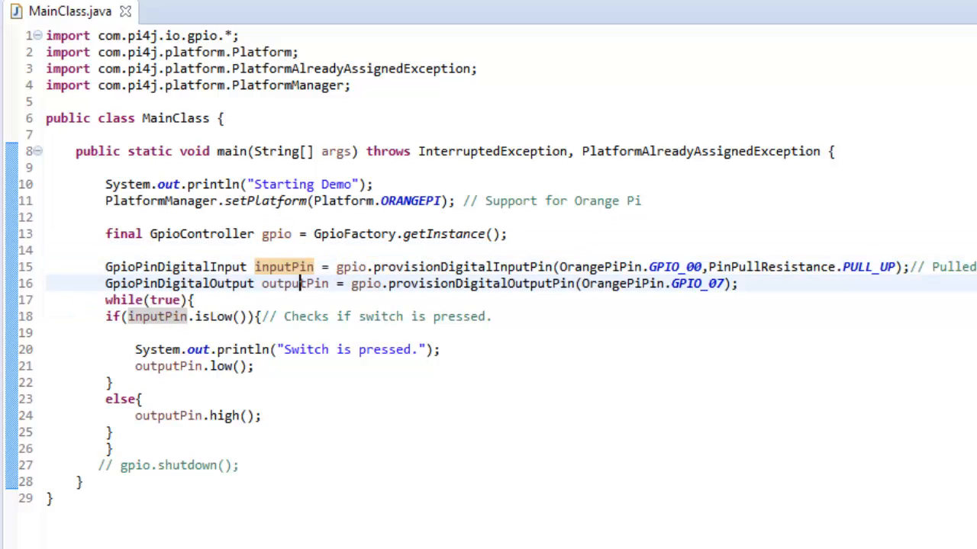
pyautogui.doubleClick(295, 283)
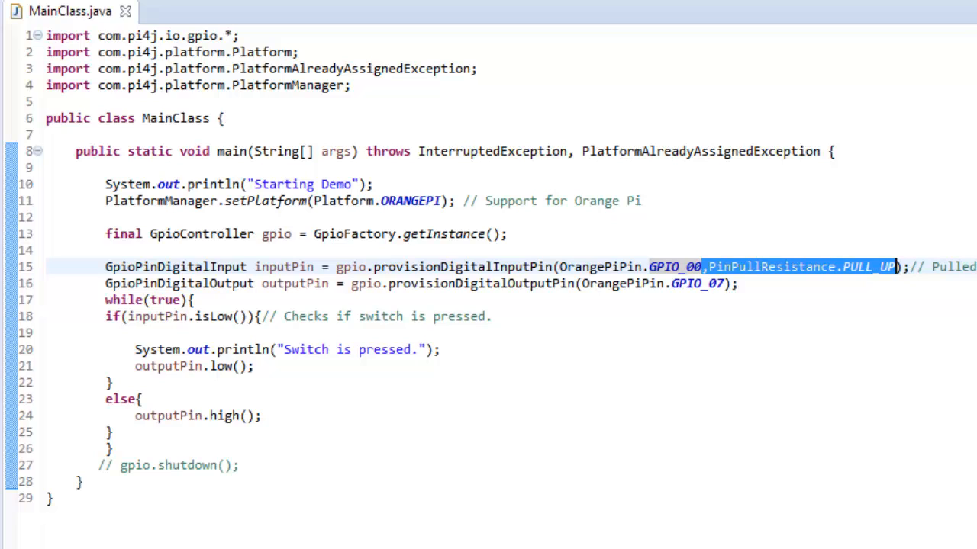
pyautogui.doubleClick(214, 316)
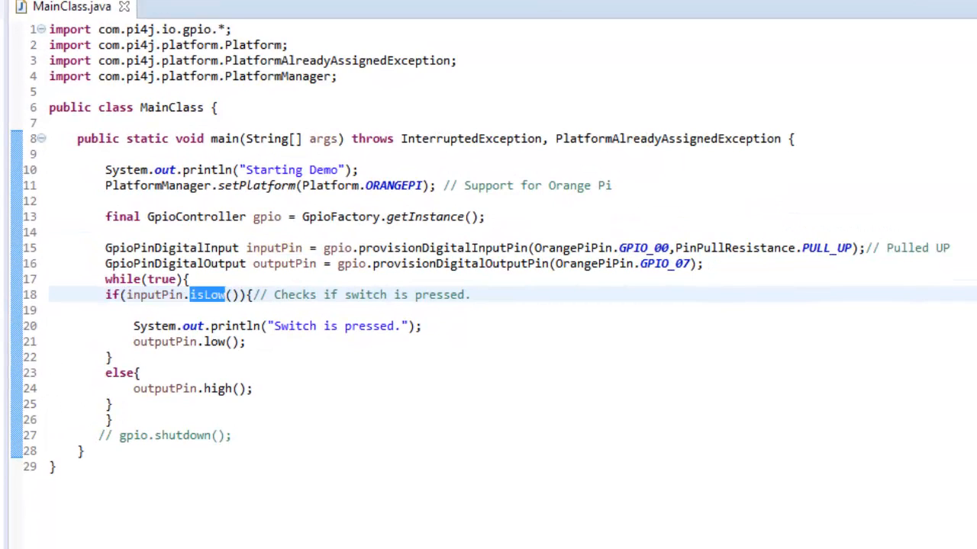
pyautogui.moveTo(207, 294)
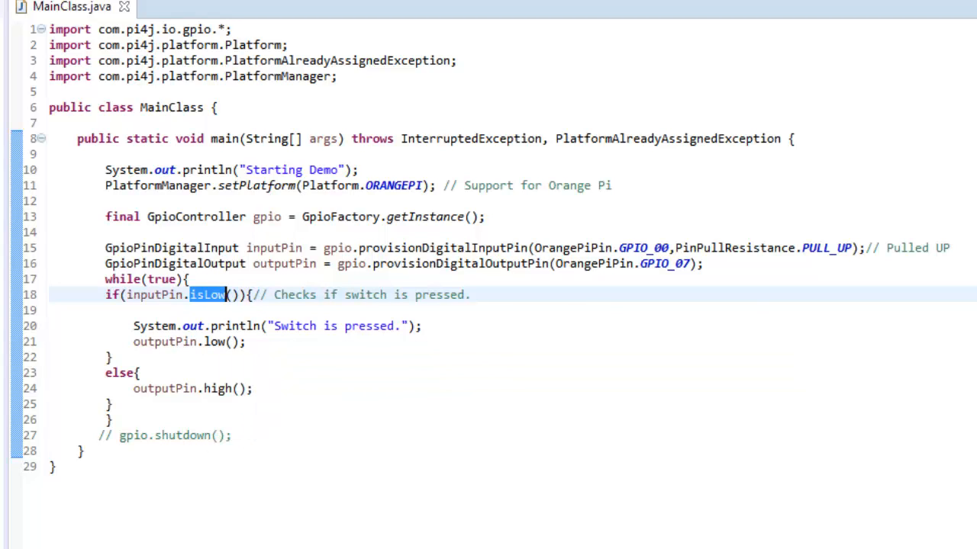
pyautogui.moveTo(220, 389)
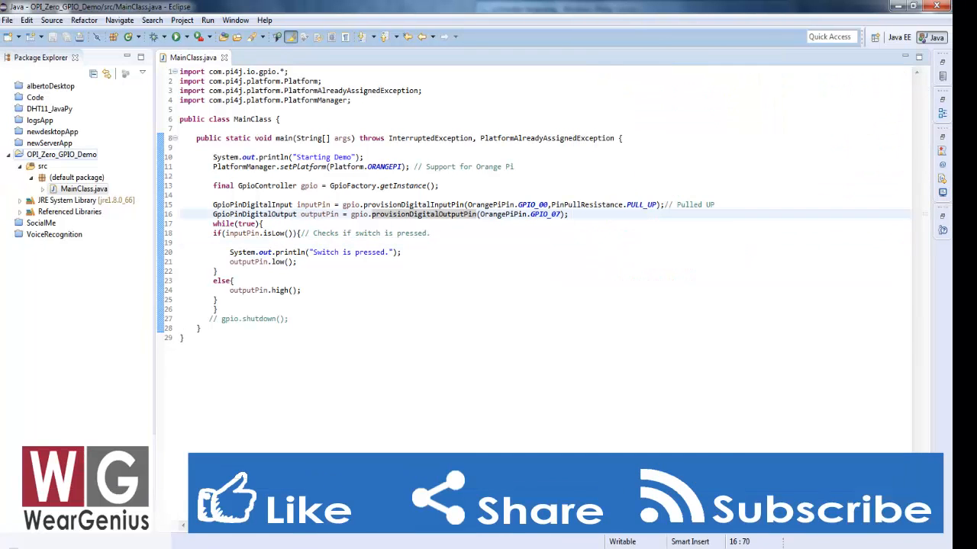
# Bring up the context menu of the OPi_Zero_GPIO_Demo project in Package Explorer
pyautogui.rightClick(61, 154)
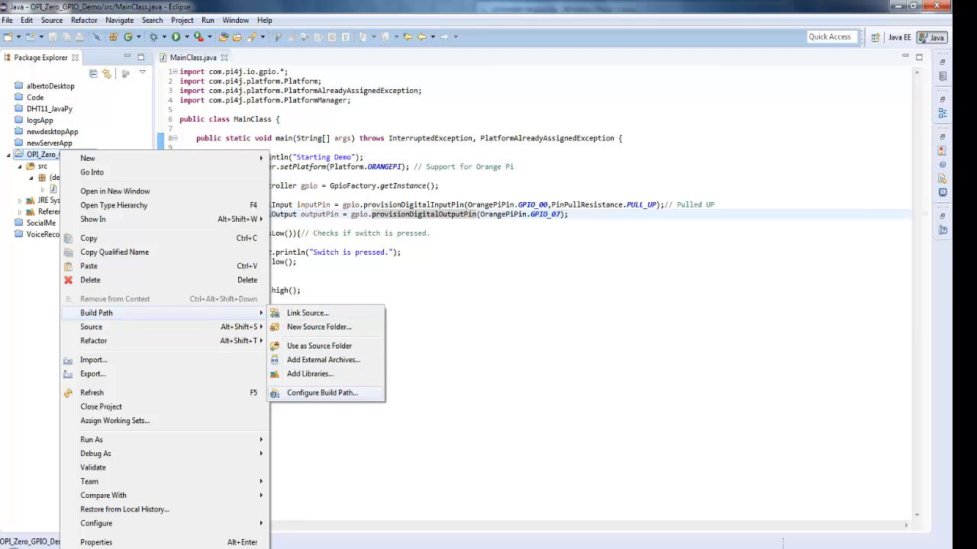
pyautogui.moveTo(92, 374)
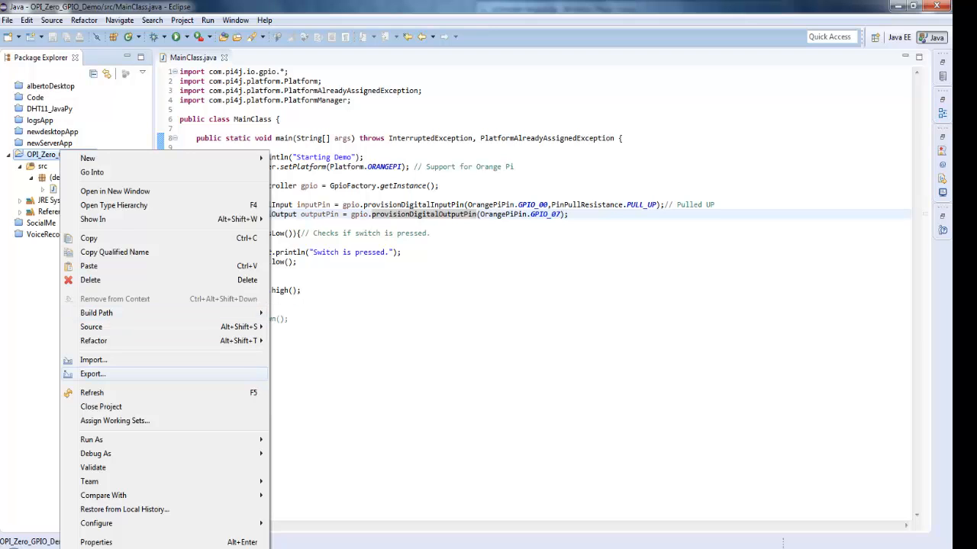
# Export as a Runnable JAR file with the MainClass launch configuration selected
pyautogui.click(92, 374)
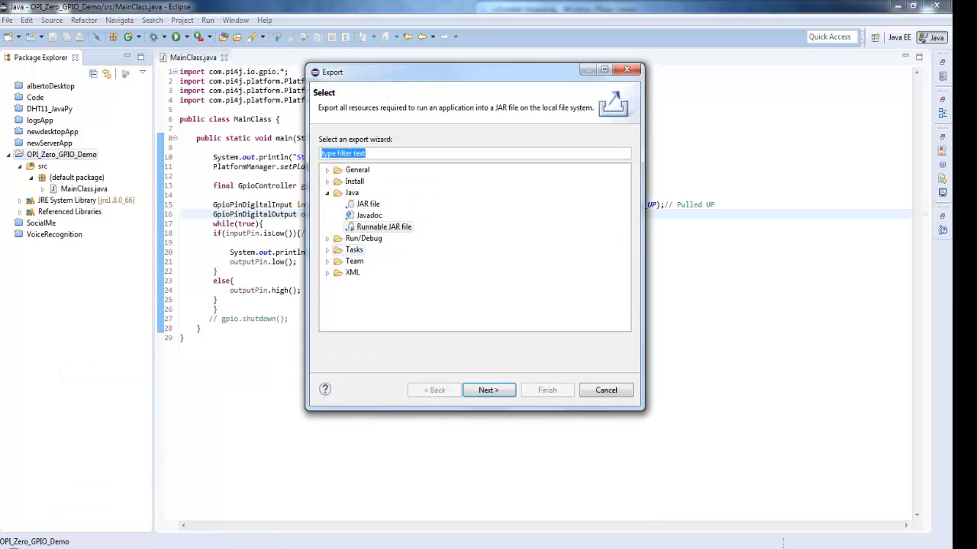
pyautogui.click(383, 226)
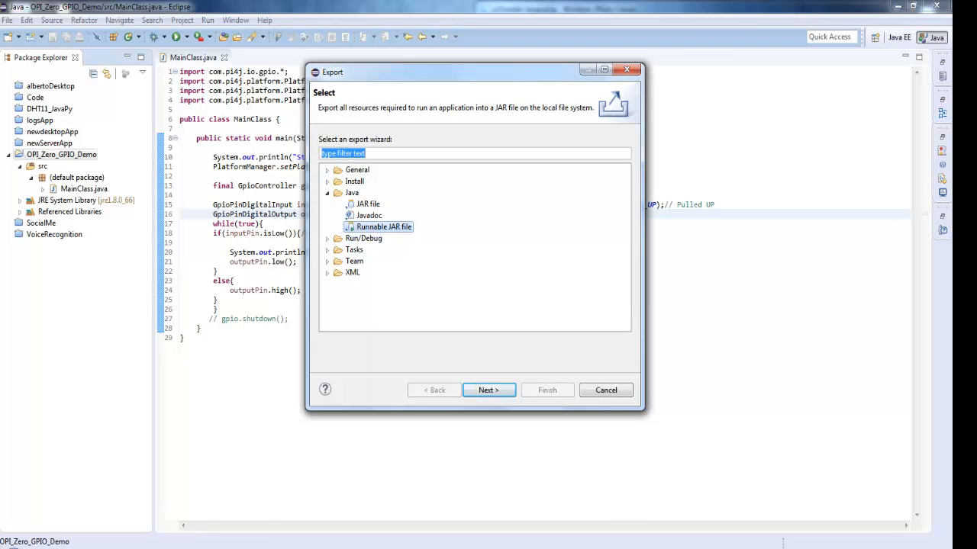
pyautogui.click(488, 390)
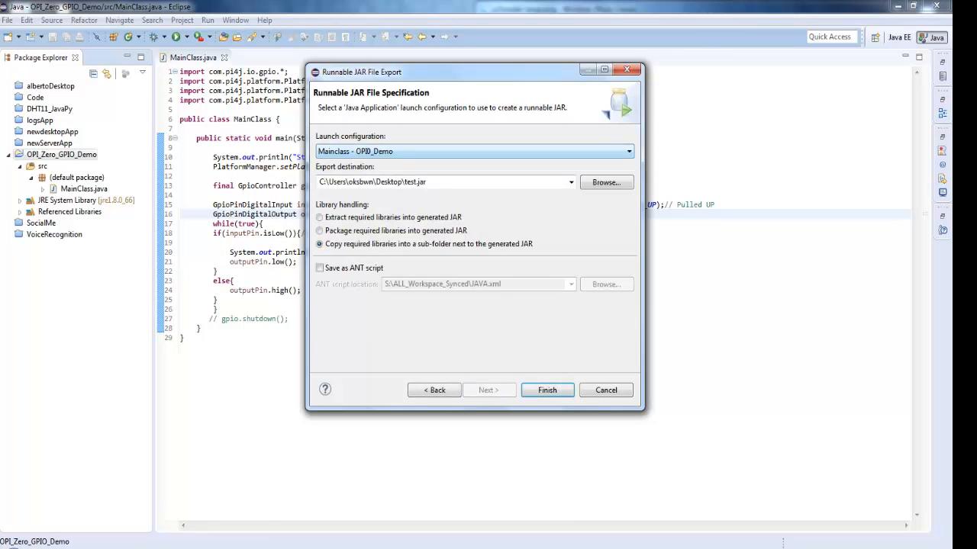
pyautogui.click(627, 151)
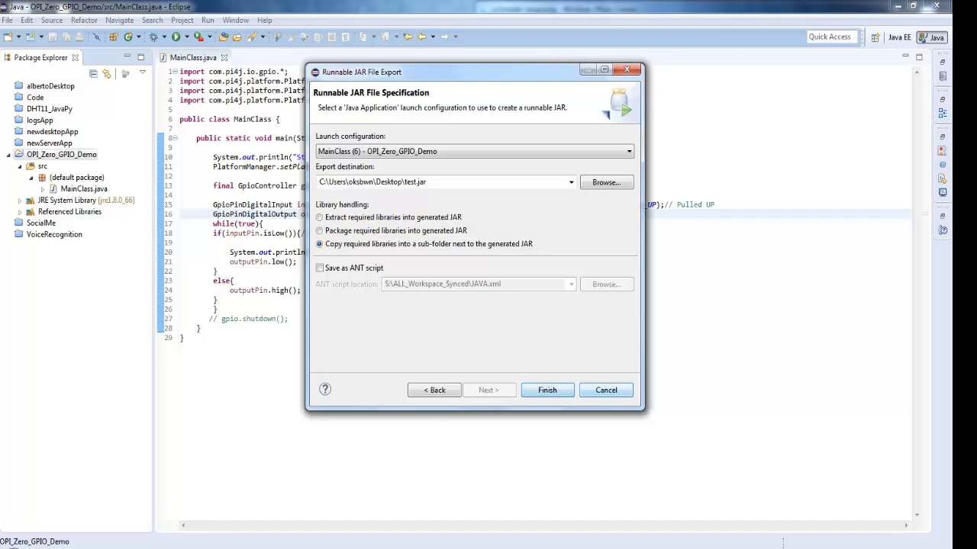
# Finish the export, overwriting the existing test.jar and test_lib folder on the desktop
pyautogui.click(546, 391)
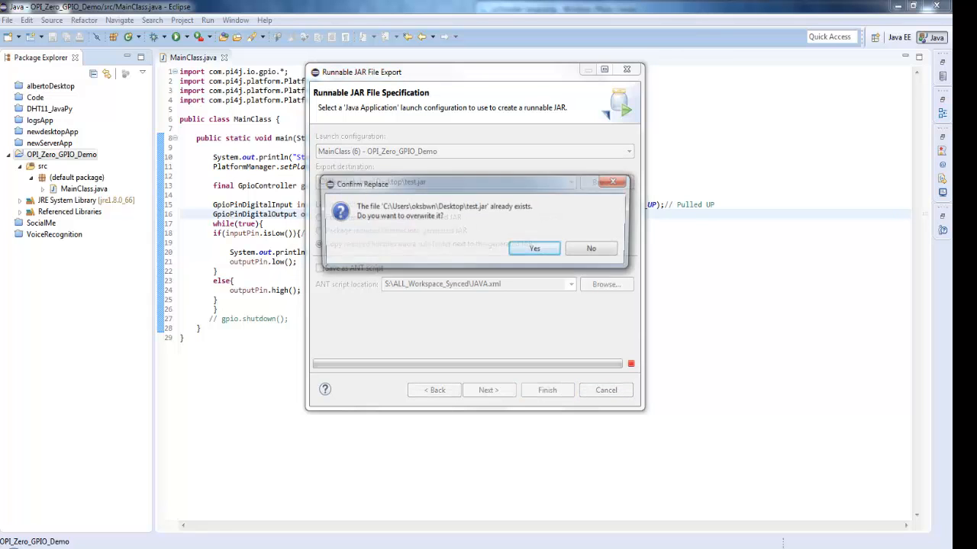
pyautogui.click(534, 247)
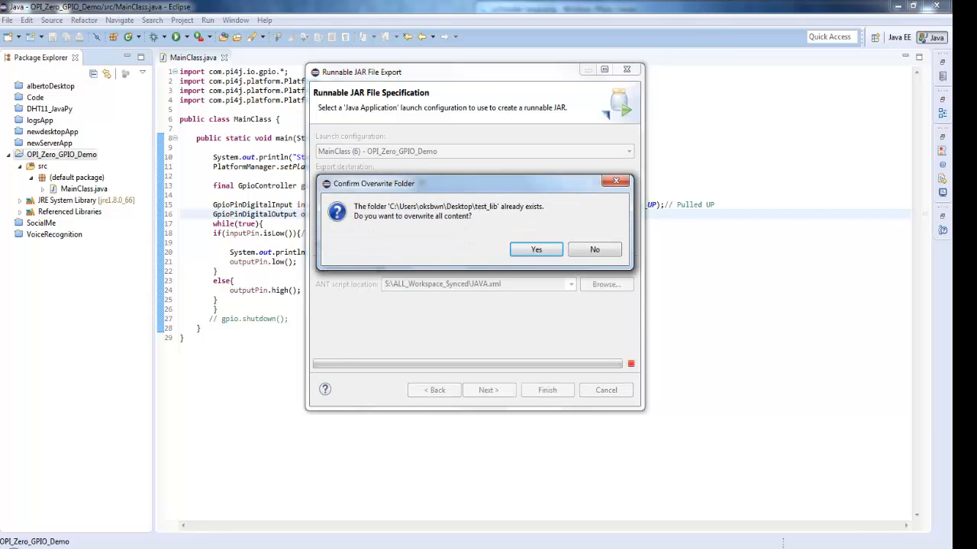
pyautogui.click(536, 250)
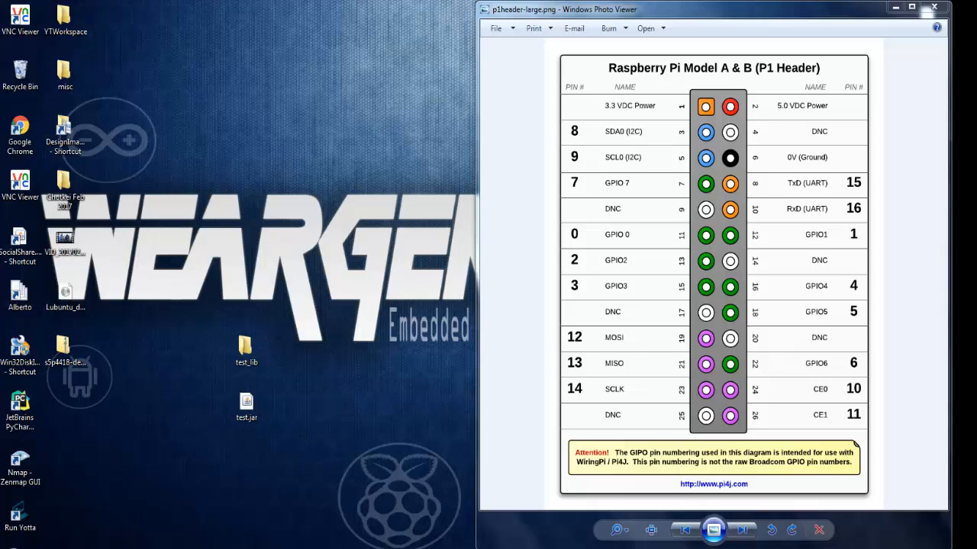
# Look inside the exported test_lib folder on the desktop
pyautogui.click(247, 348)
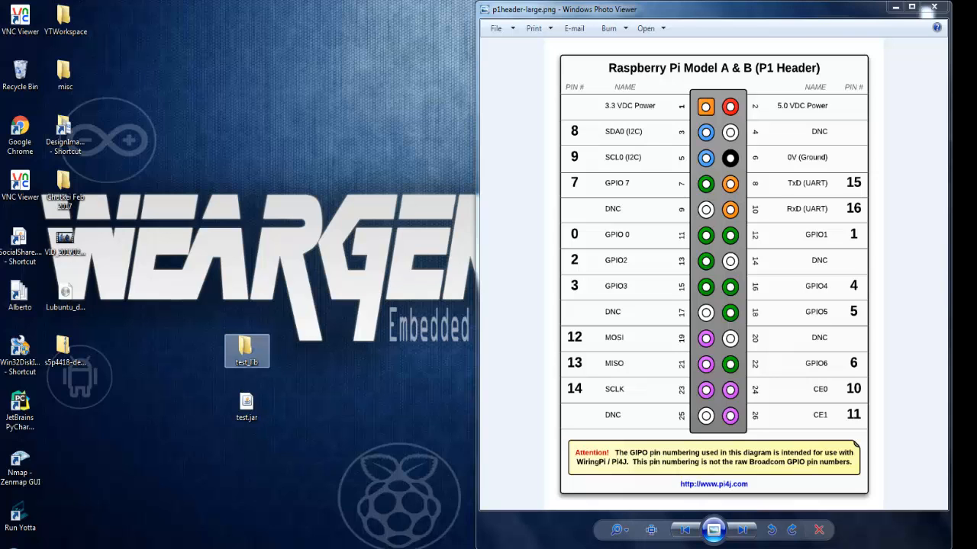
pyautogui.doubleClick(247, 348)
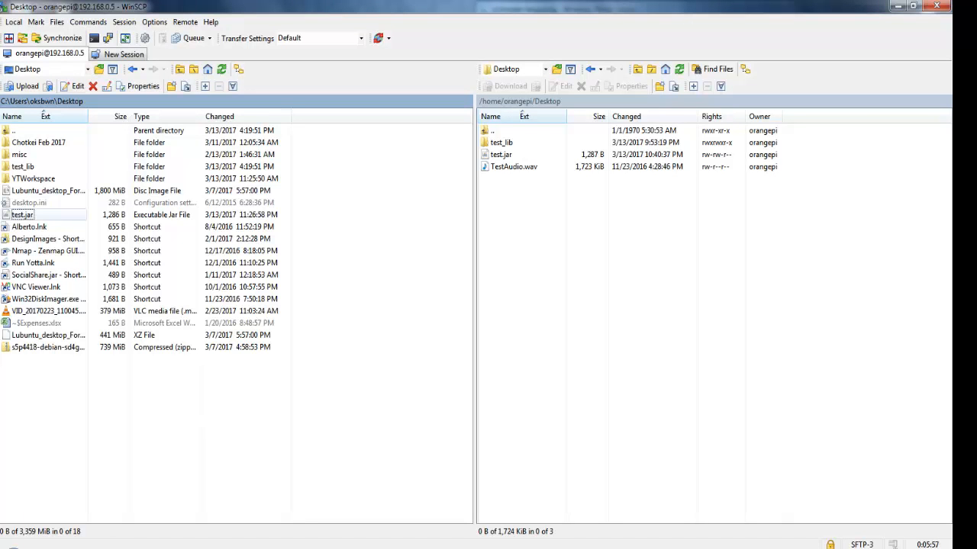
# Upload test.jar and test_lib to the Orange Pi desktop and start a PuTTY session
pyautogui.click(23, 213)
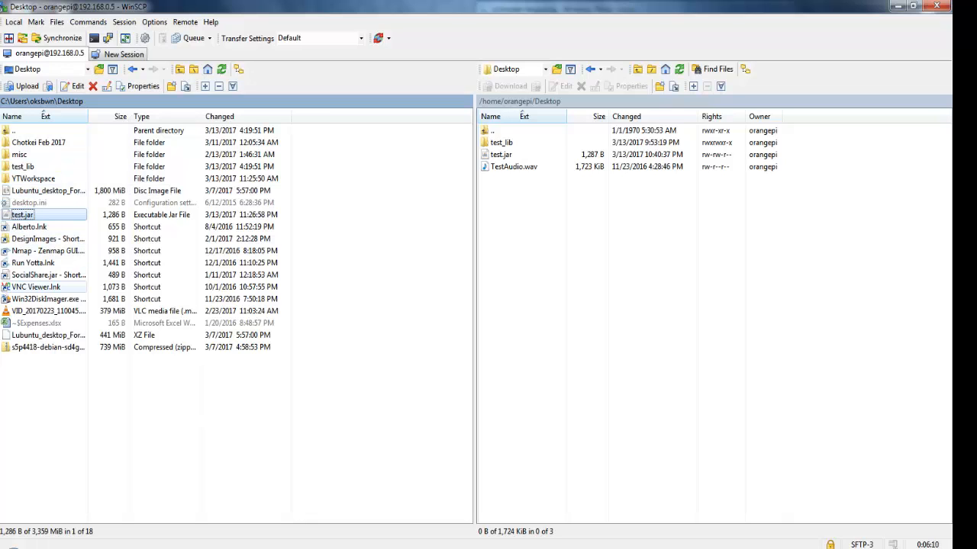
pyautogui.click(23, 166)
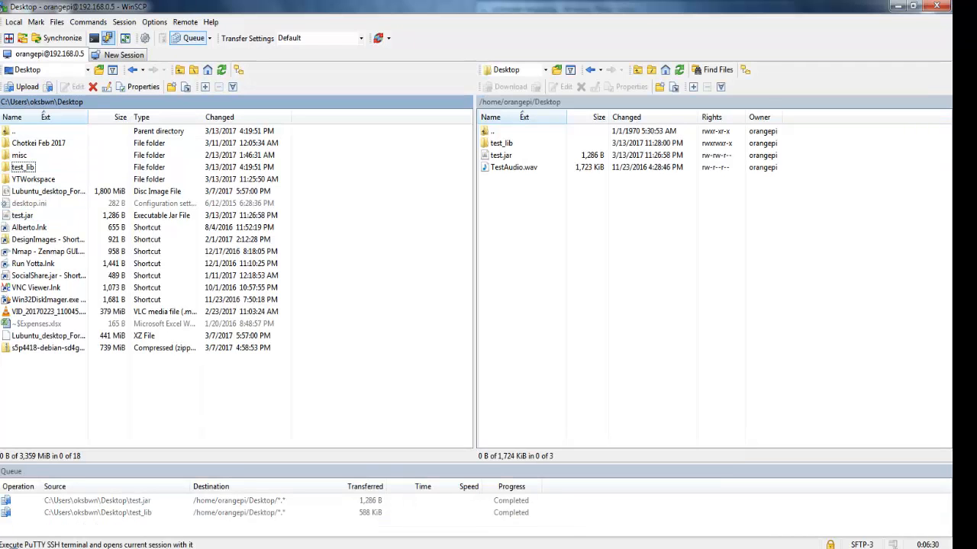
pyautogui.click(110, 37)
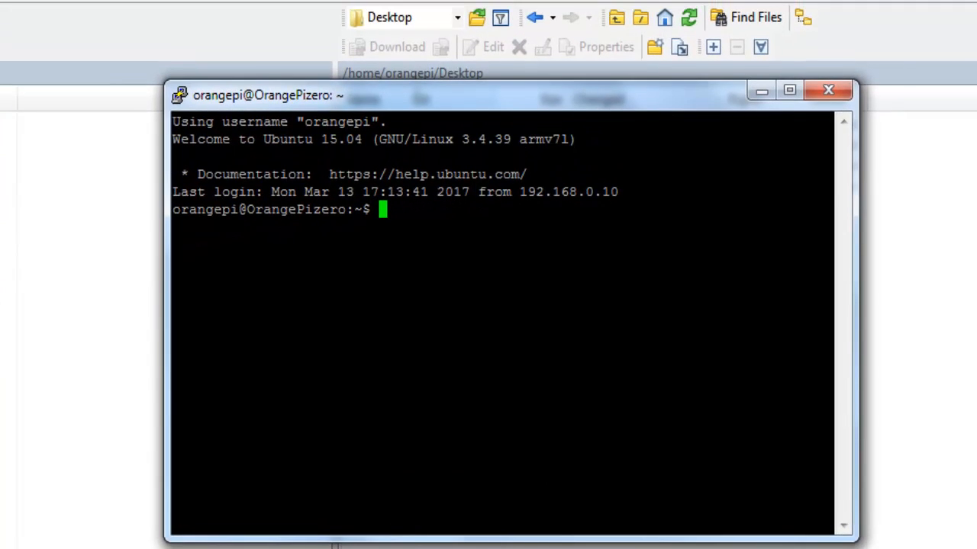
# Run sudo apt-get install openjdk-8-jdk, which reports OpenJDK 8 is already the newest version
pyautogui.write('sudo apt')
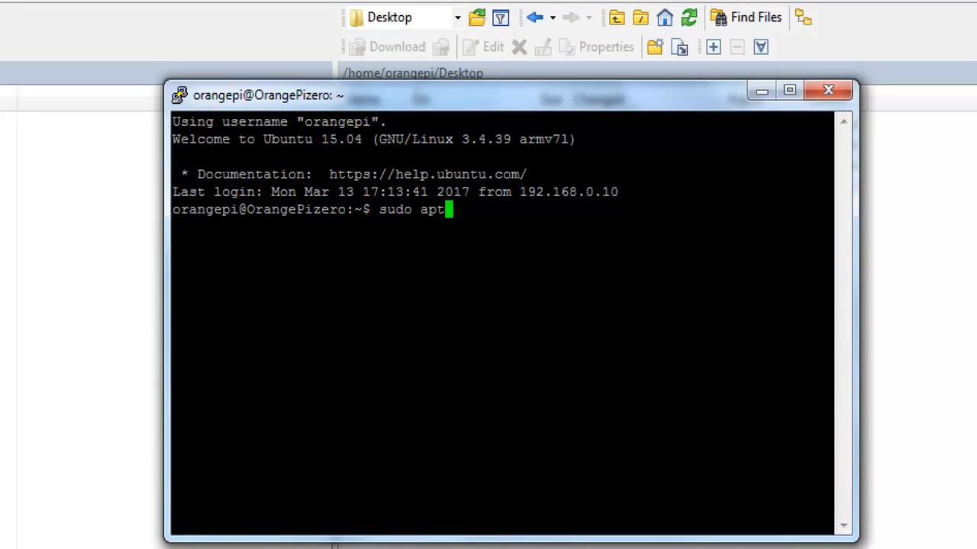
pyautogui.write('-g')
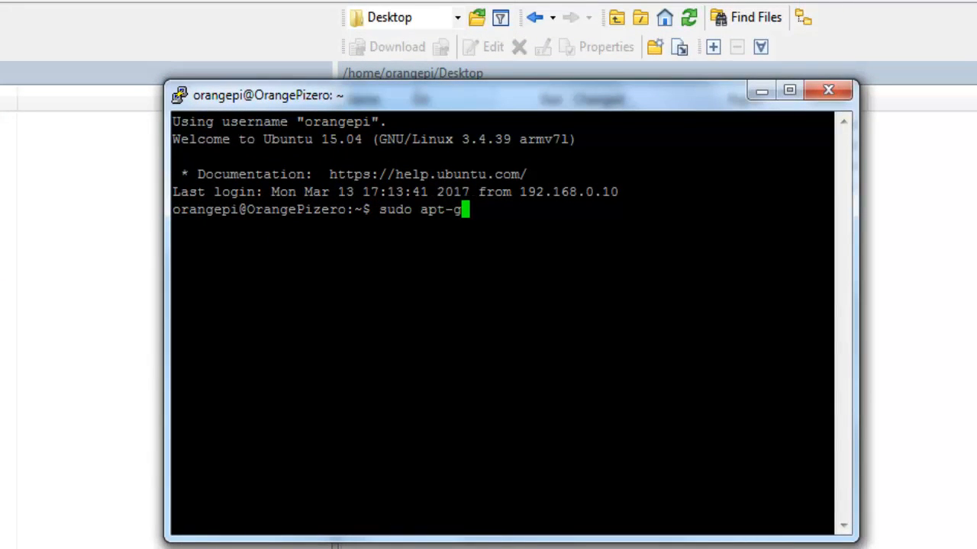
pyautogui.write('et')
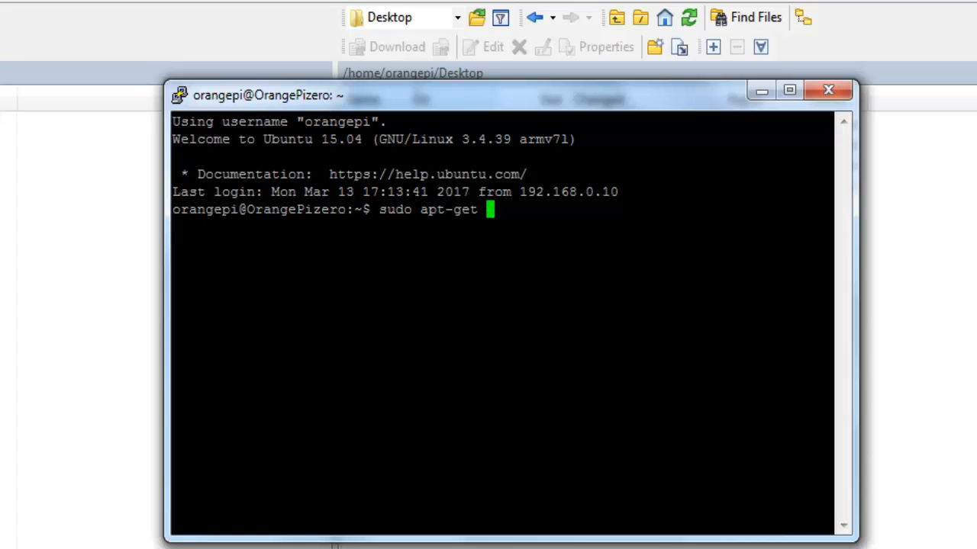
pyautogui.write('install open')
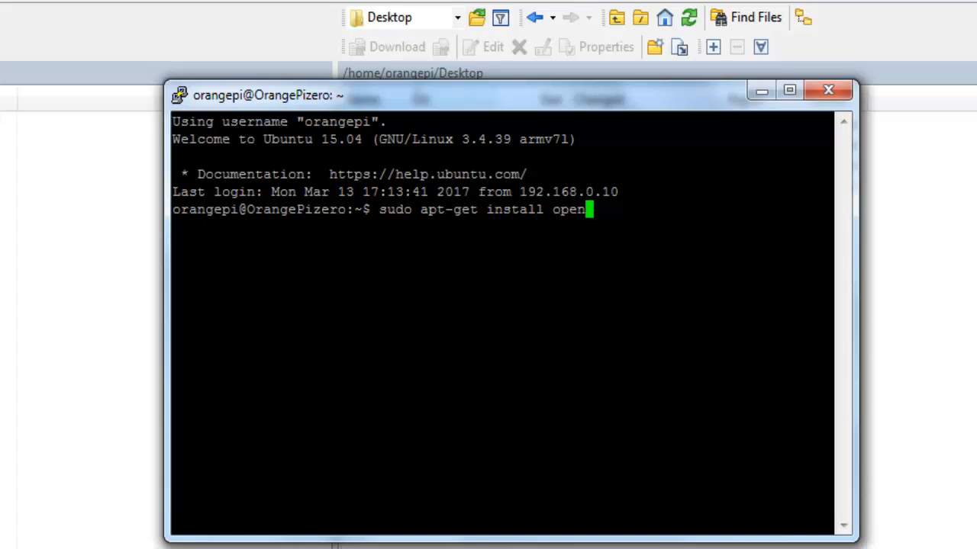
pyautogui.write('jdk')
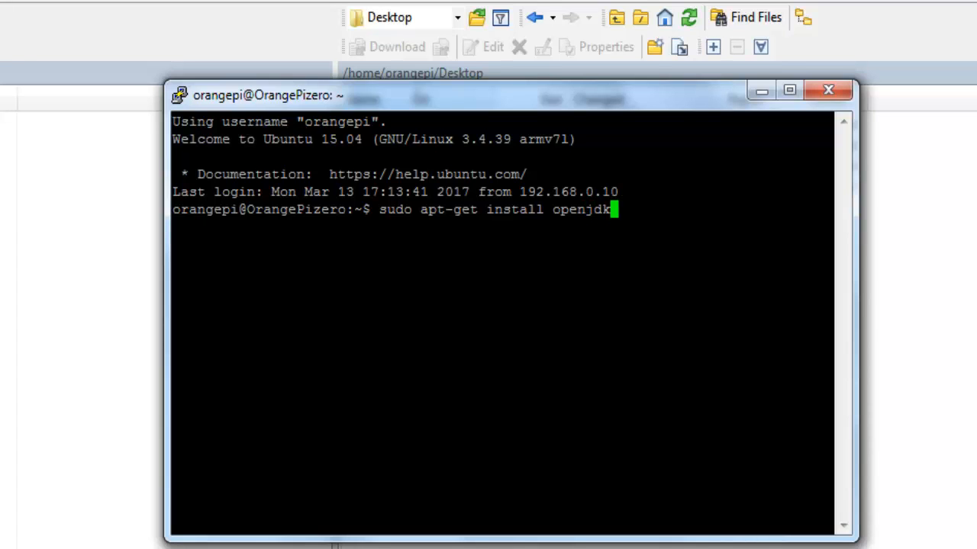
pyautogui.write('-')
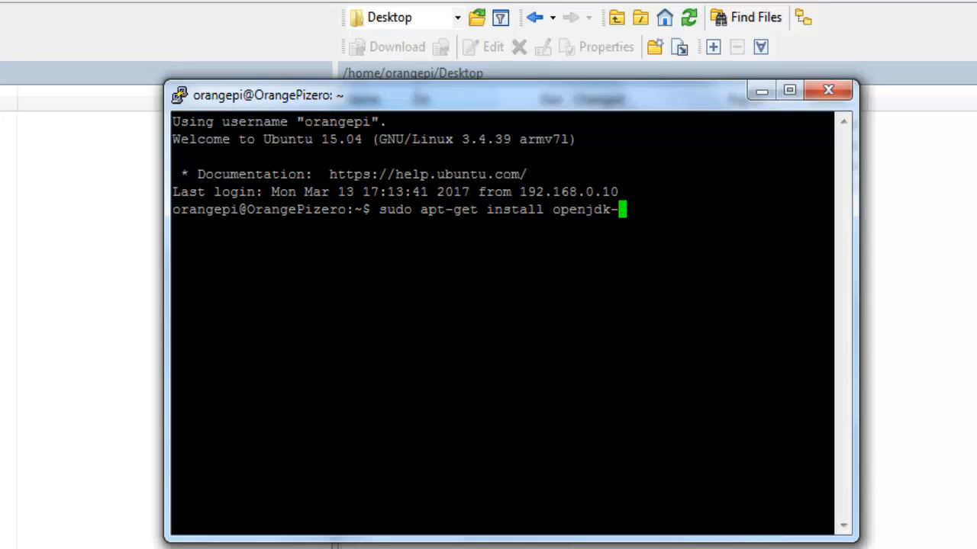
pyautogui.write('8')
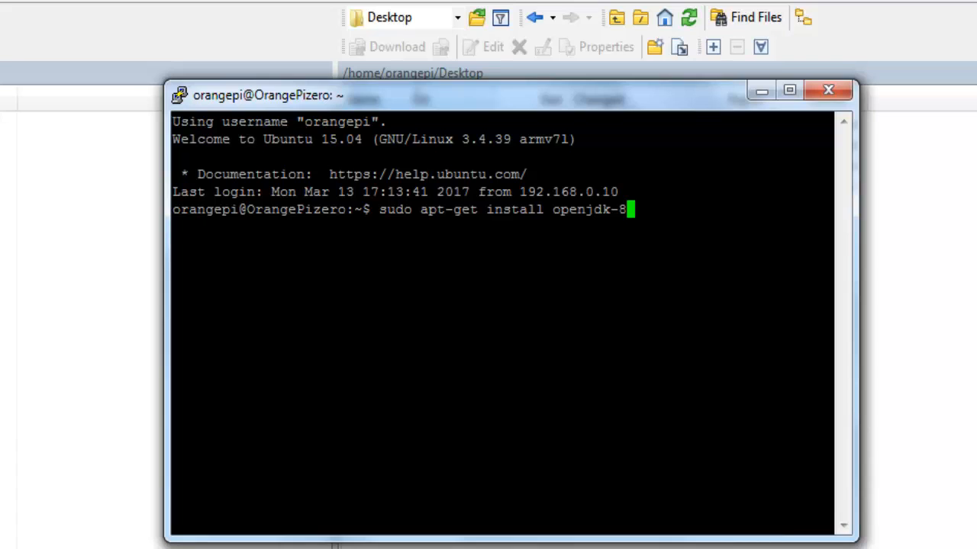
pyautogui.write('-jdk')
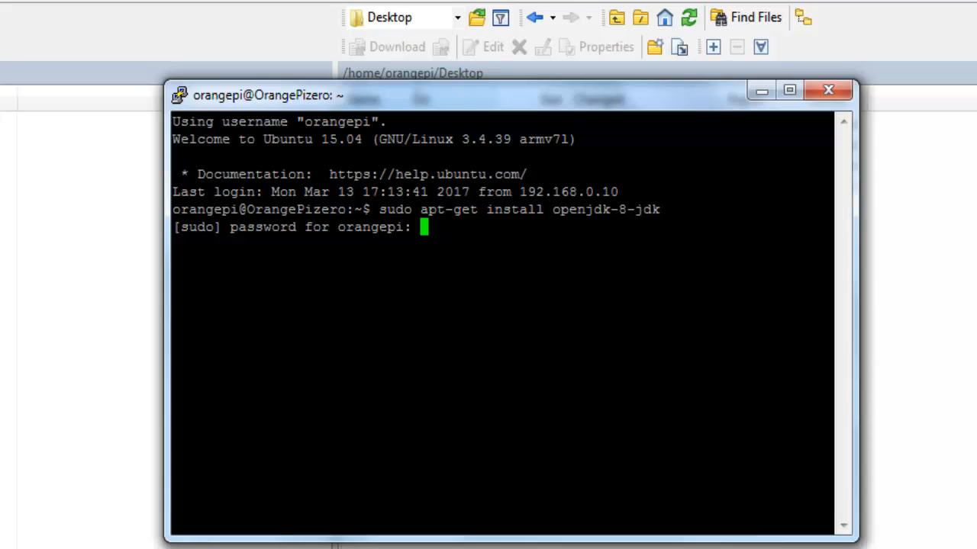
pyautogui.press('Return')
pyautogui.write('cd Desktop/')
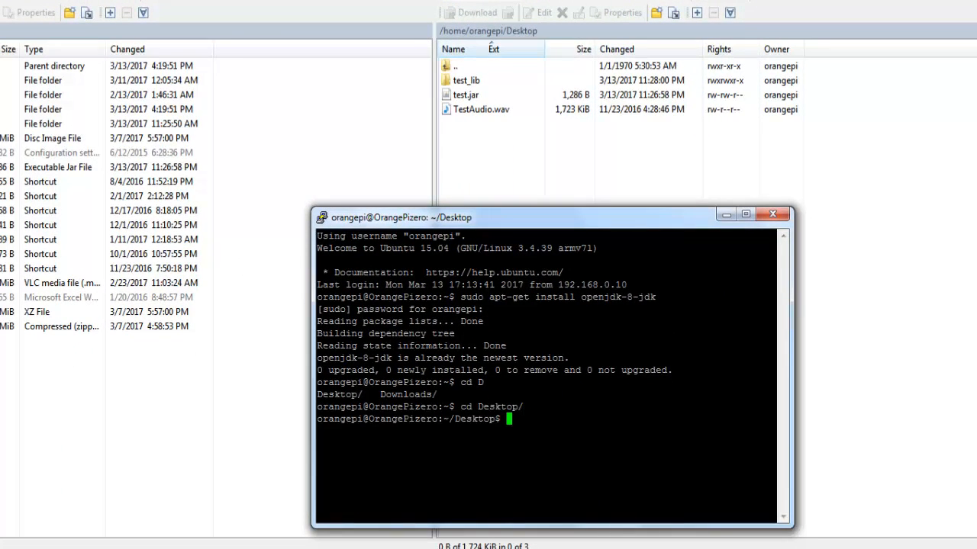
# List the desktop with ls, then run sudo java -jar test.jar so Starting Demo prints
pyautogui.write('ls')
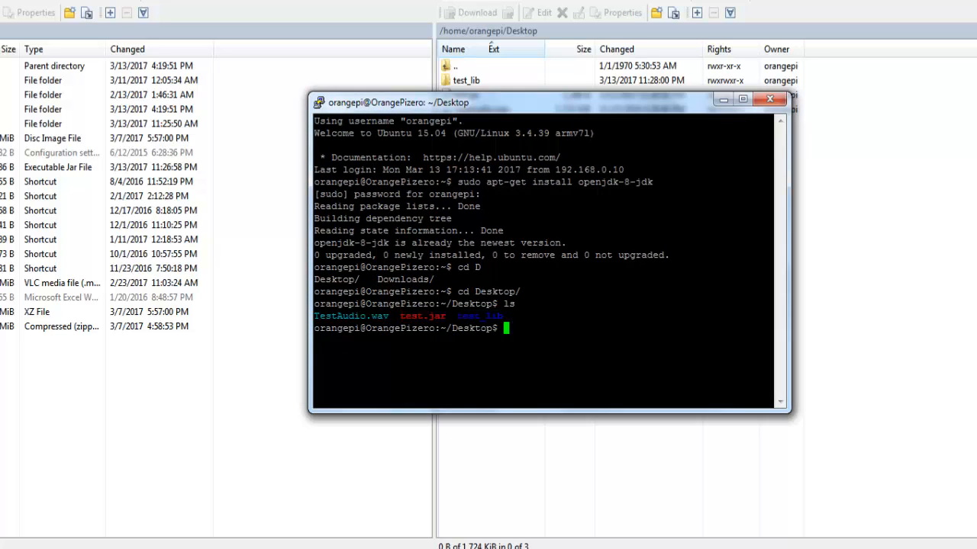
pyautogui.write('sudo')
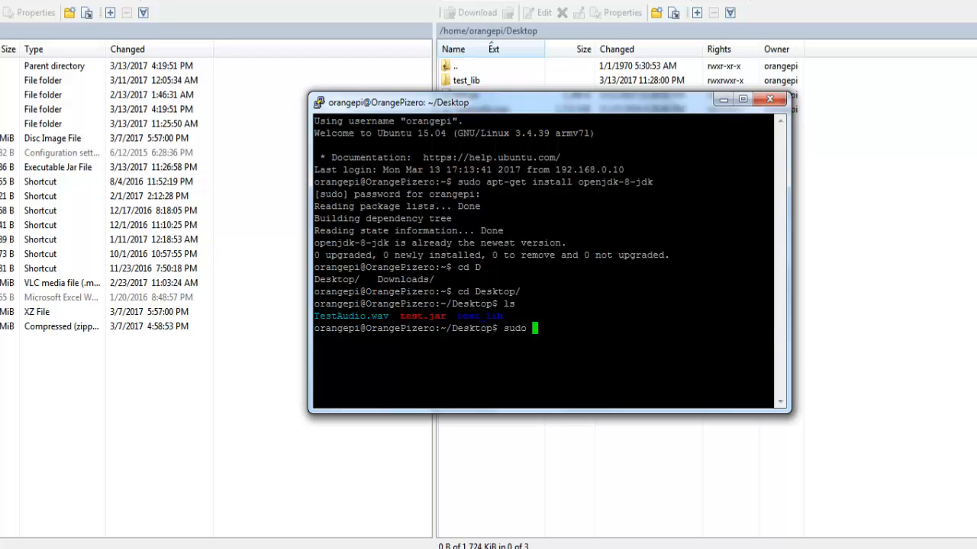
pyautogui.write('ja')
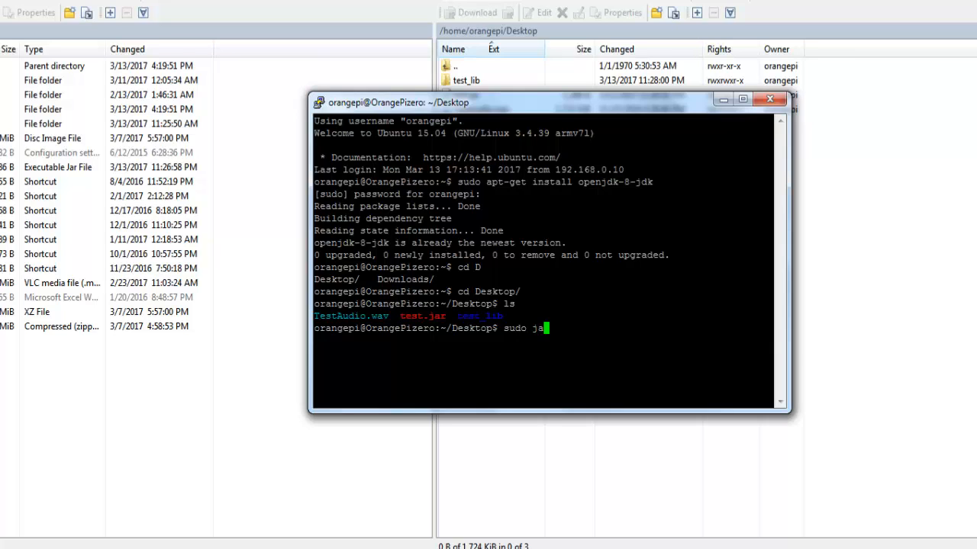
pyautogui.write('va -jar')
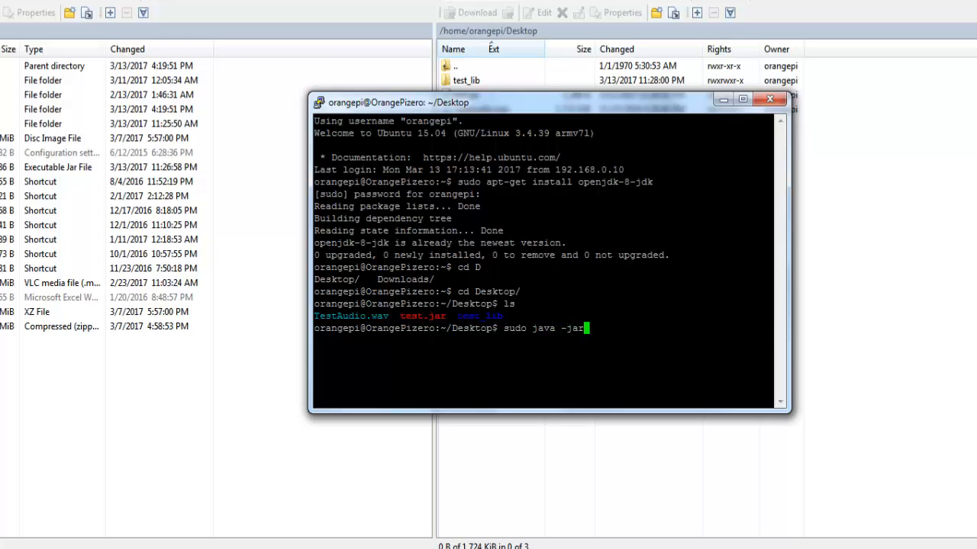
pyautogui.write('De')
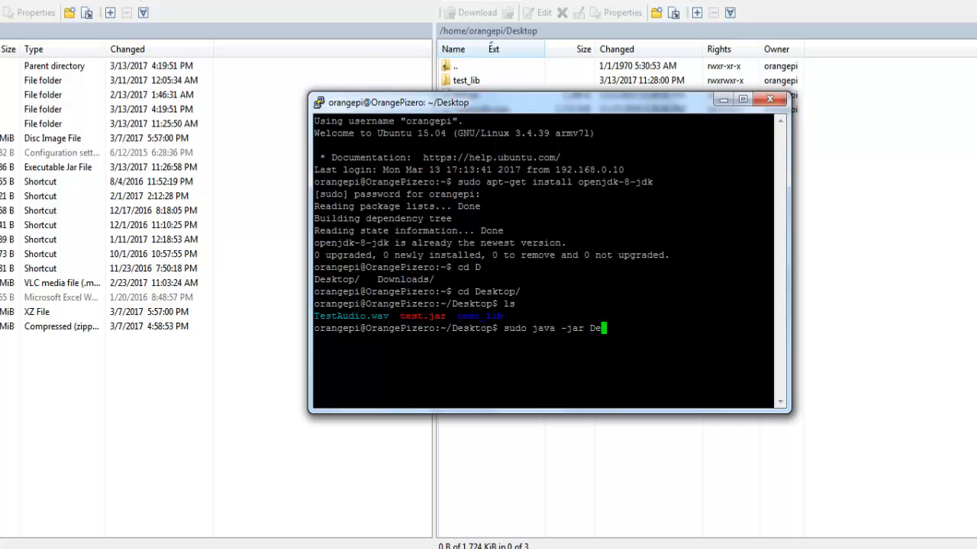
pyautogui.write('test.jar')
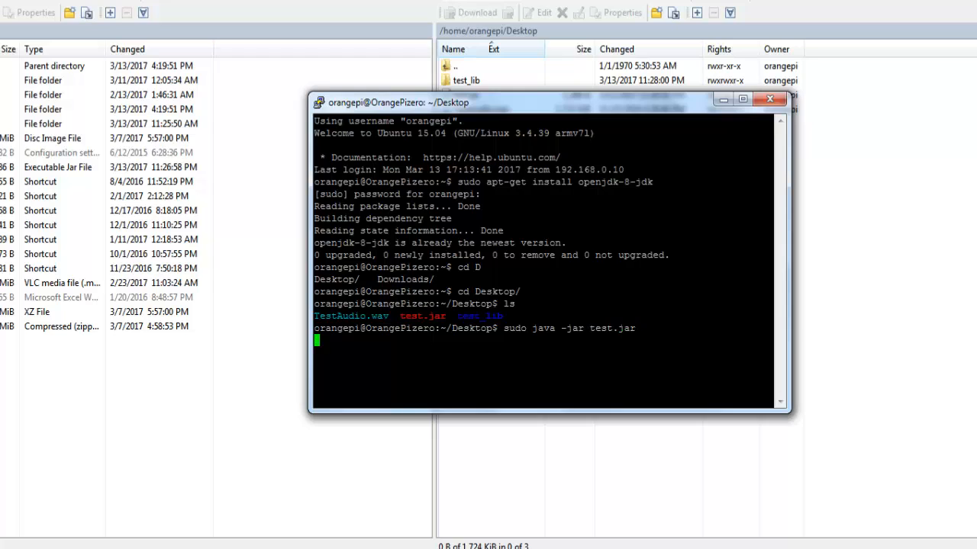
pyautogui.press('Return')
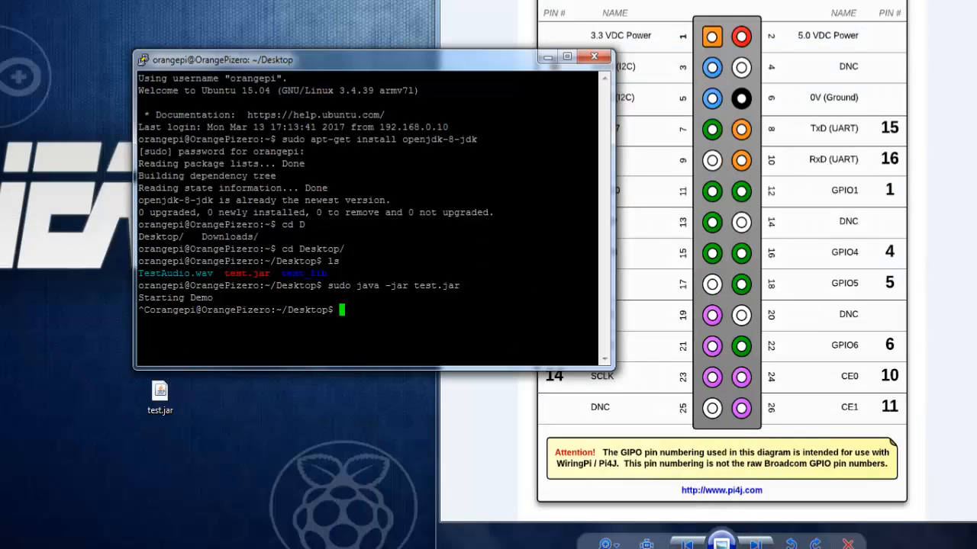
# Close the pin header image and enter sudo java -jar test.jar again at the Orange Pi prompt
pyautogui.click(593, 56)
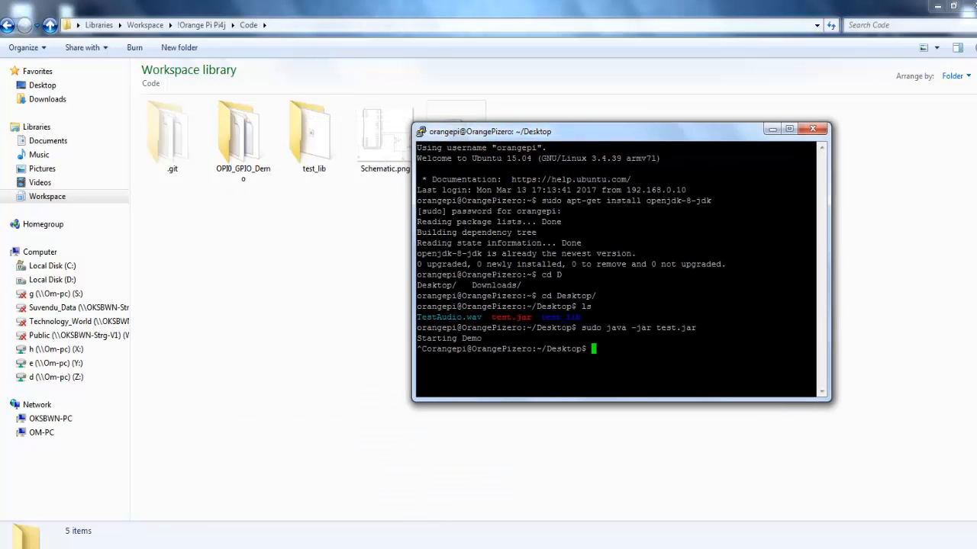
pyautogui.write('sudo java -jar test.jar')
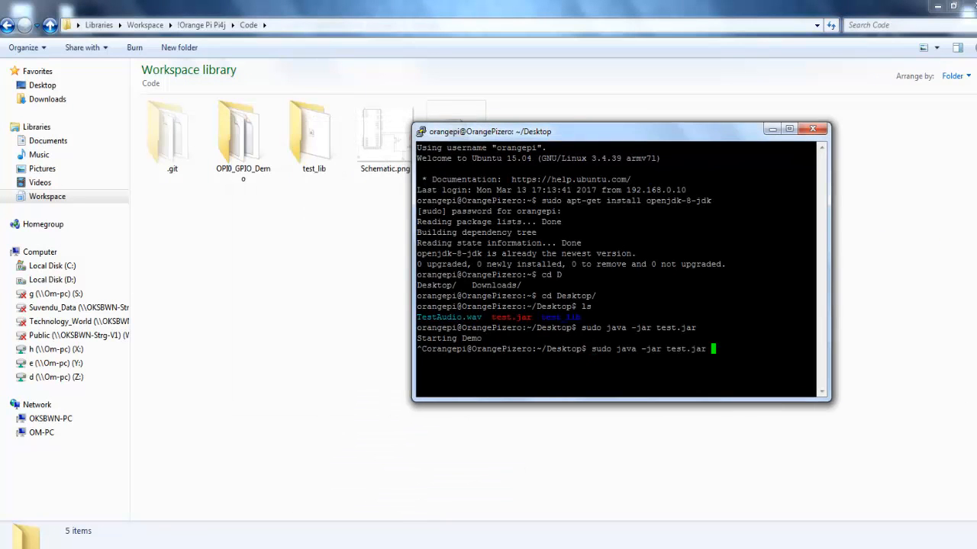